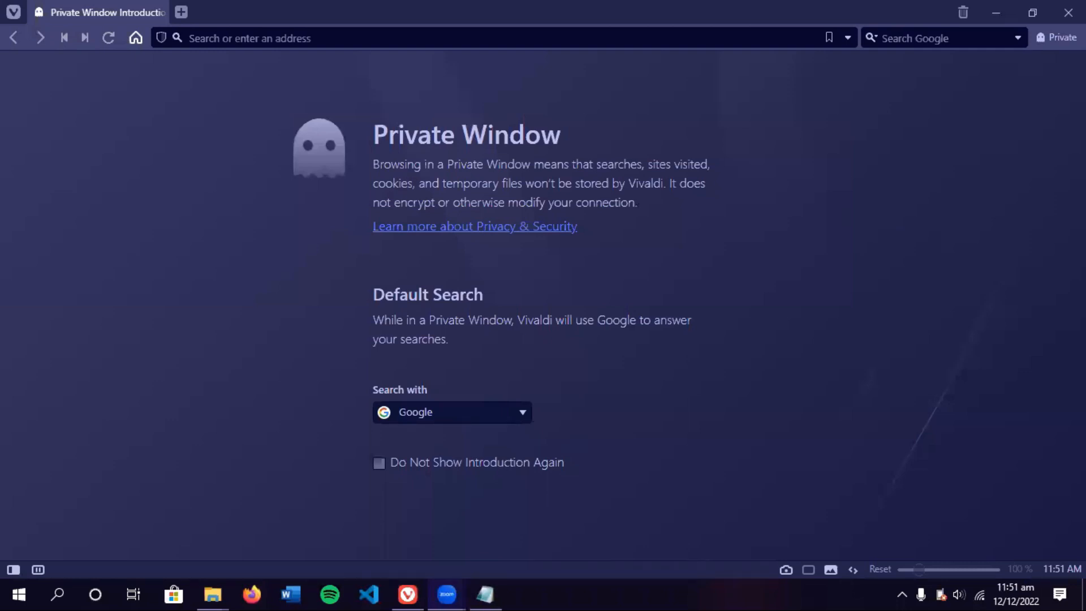
mouse_move(85, 143)
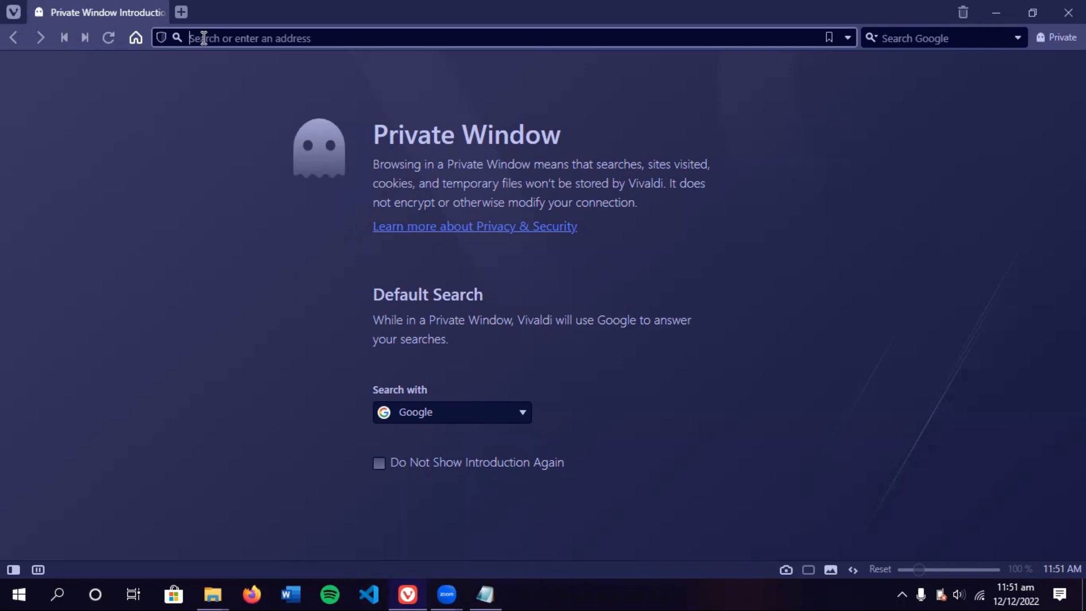
Paste the Google Drive link into the address bar to download v2ray-windows-64.zip.
right_click(202, 38)
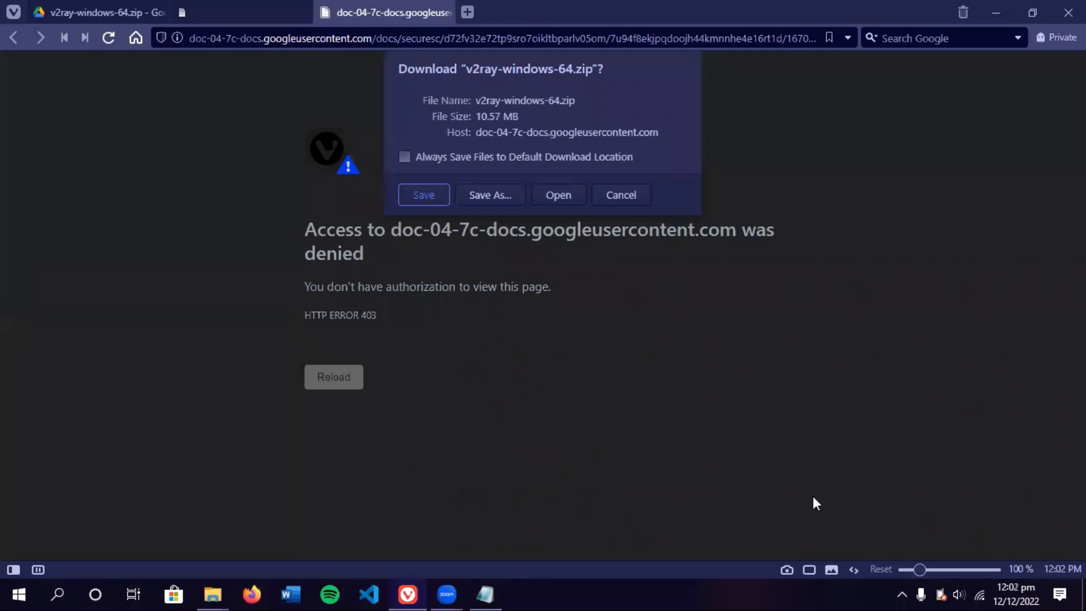
mouse_move(423, 195)
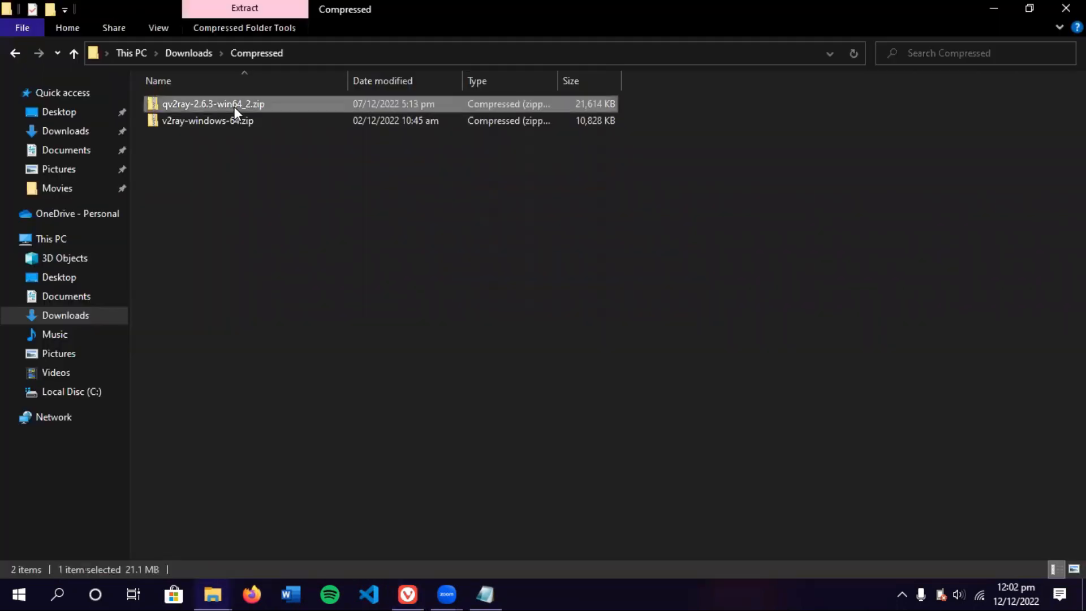
Extract qv2ray-2.6.3-win64_2.zip here with 7-Zip and select the installer inside the new folder.
right_click(214, 105)
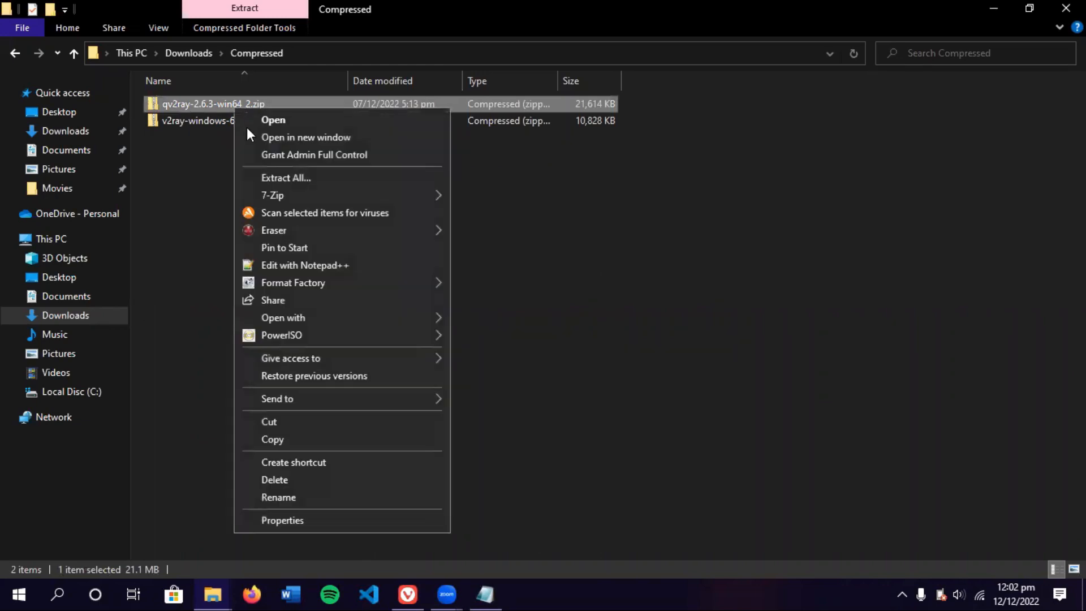
mouse_move(391, 195)
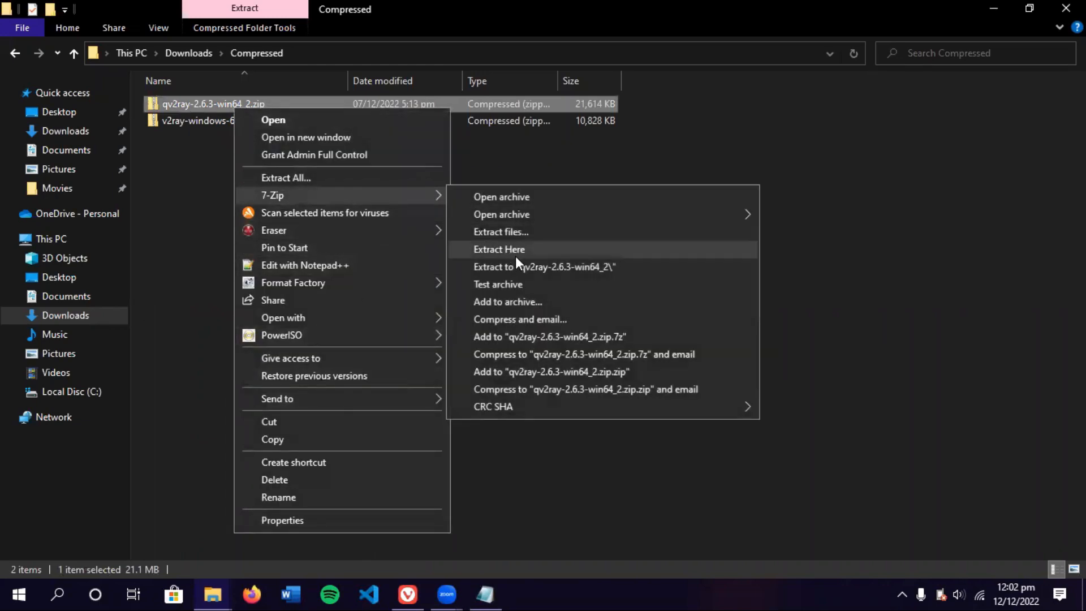
left_click(498, 249)
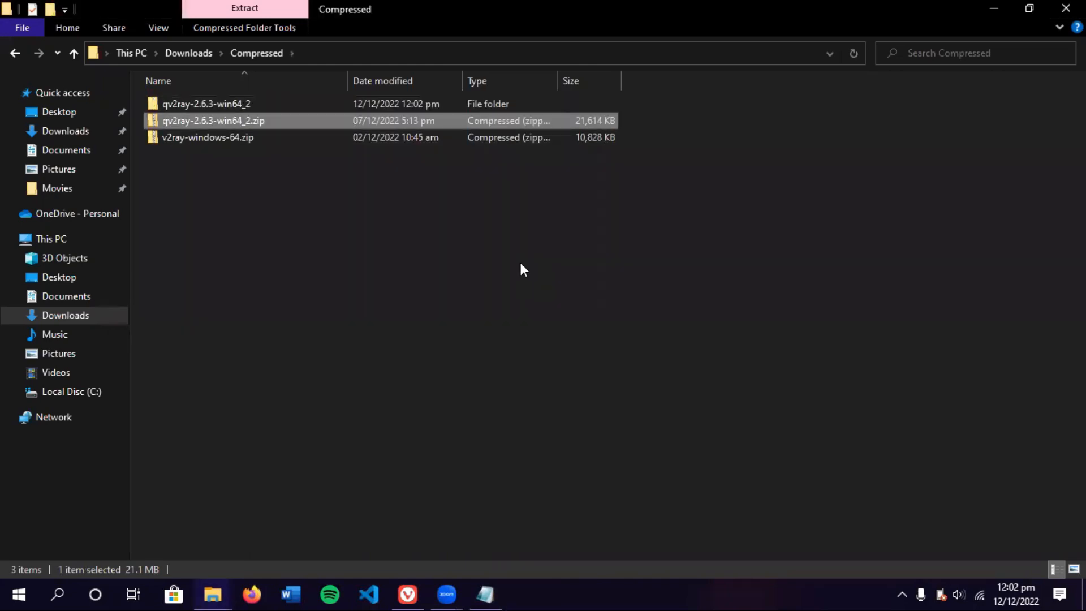
double_click(206, 102)
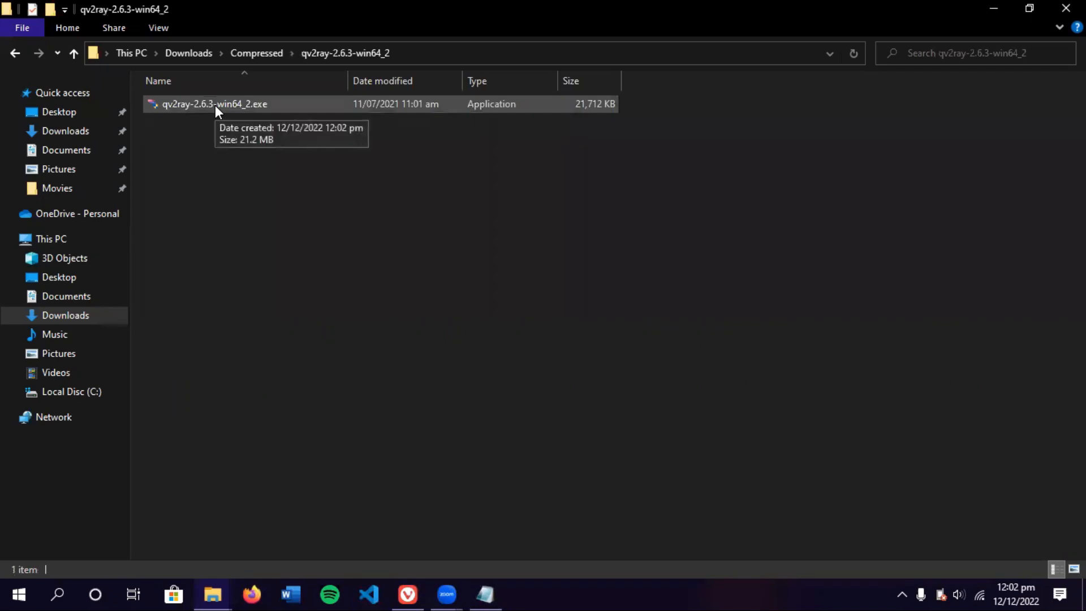
left_click(215, 103)
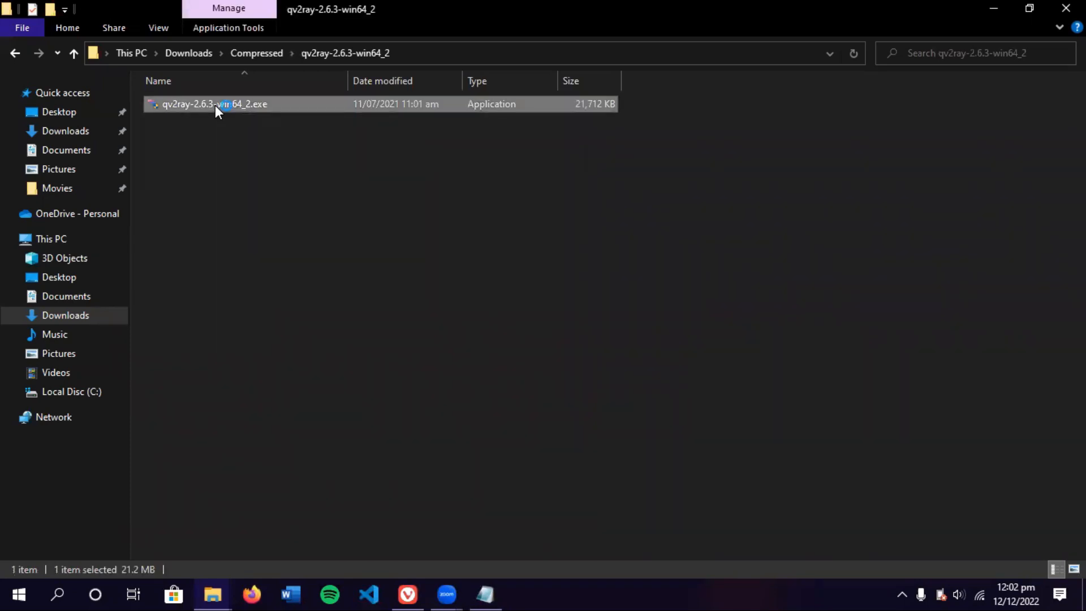
Run the installer, accept the GPL license, keep C:\Program Files\qv2ray and default shortcuts, and finish.
double_click(214, 104)
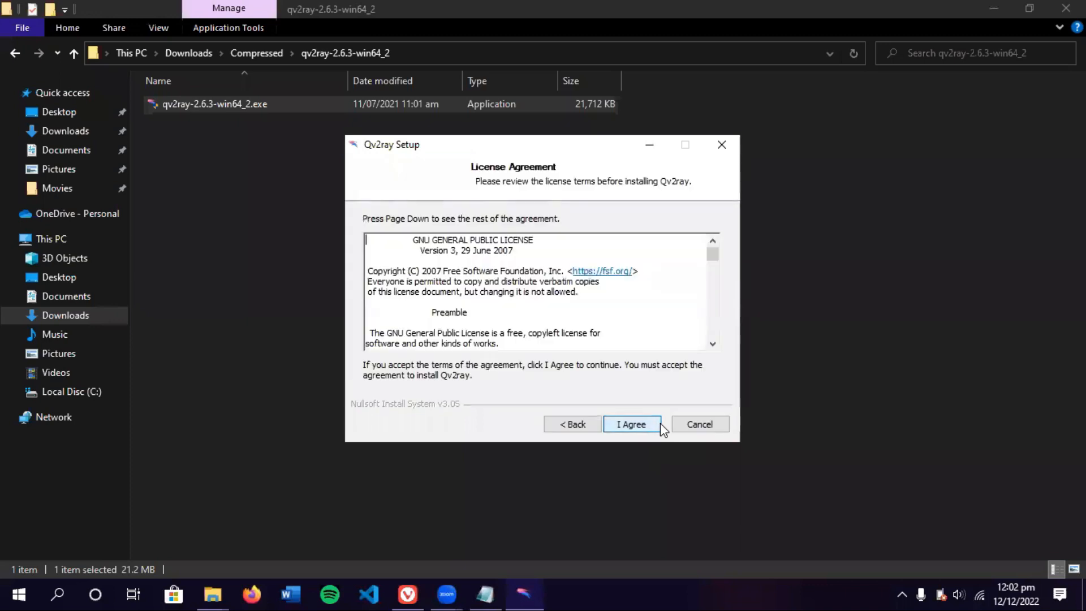
left_click(630, 424)
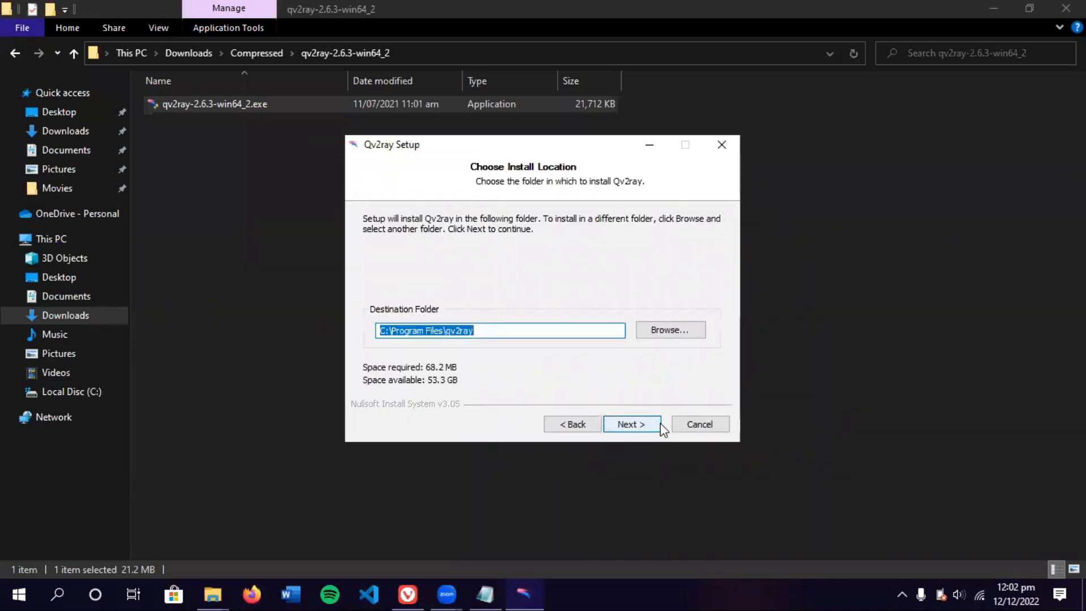
left_click(631, 425)
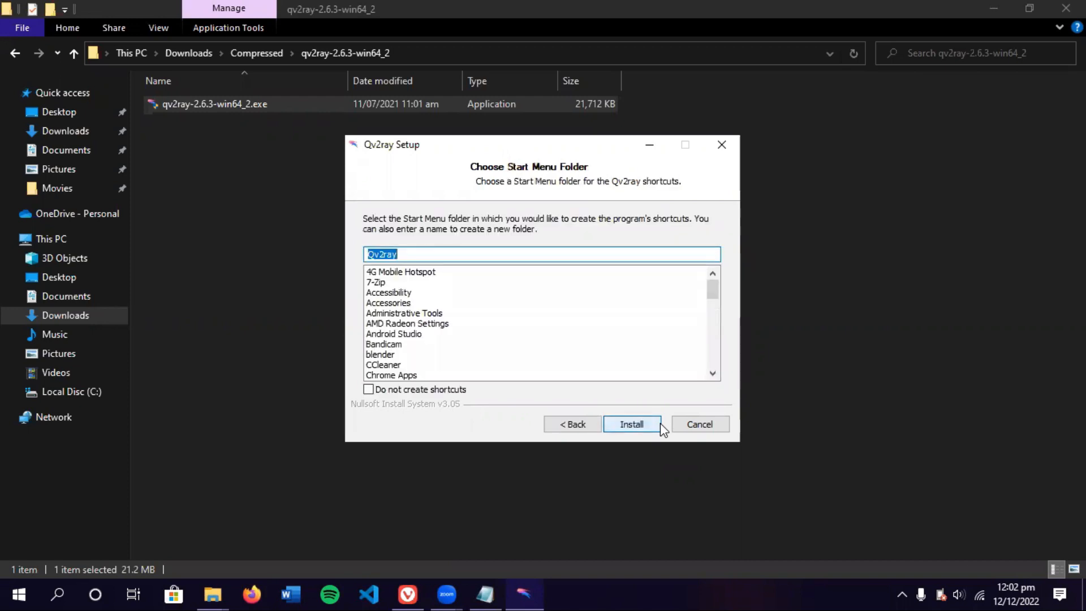
left_click(631, 424)
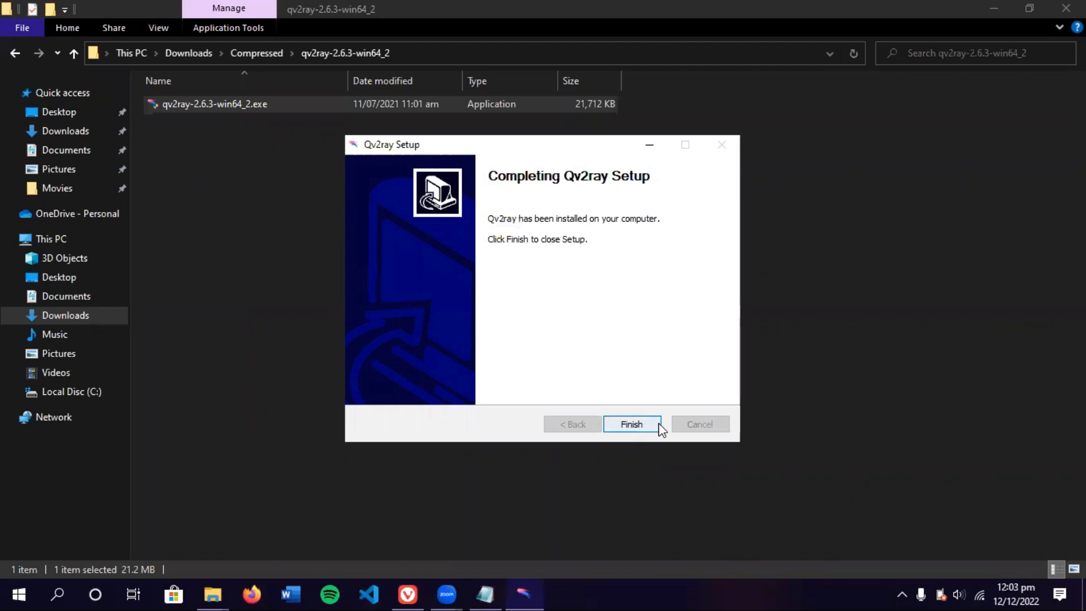
mouse_move(649, 424)
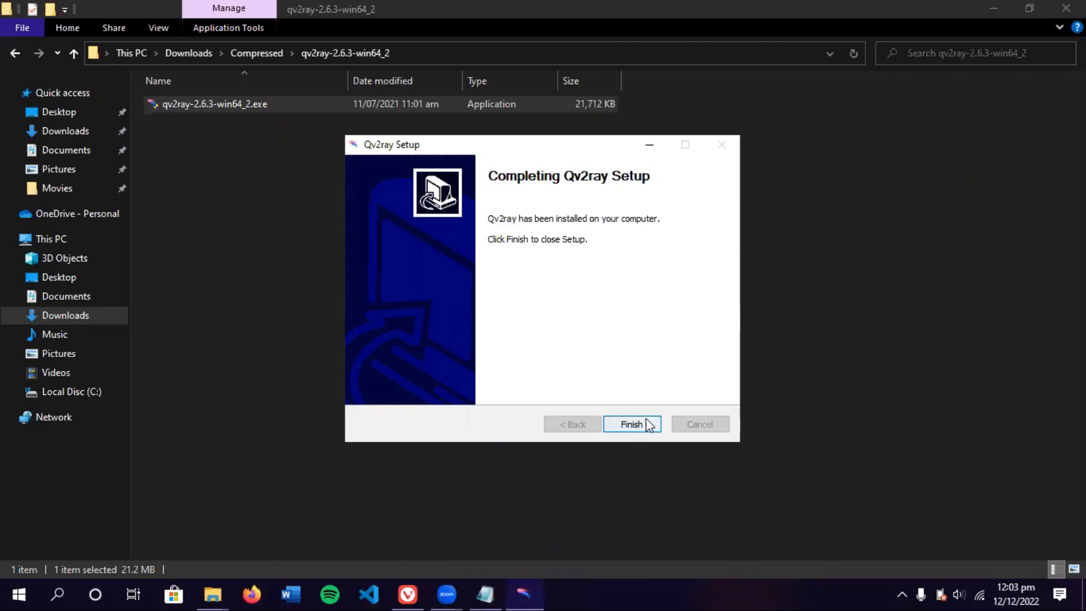
left_click(630, 425)
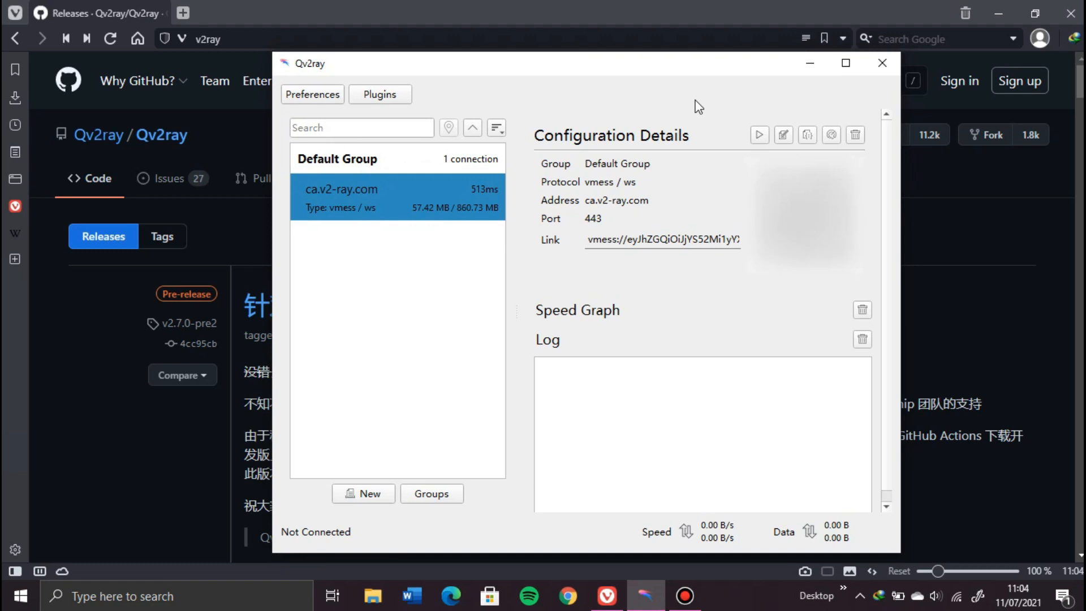
mouse_move(810, 360)
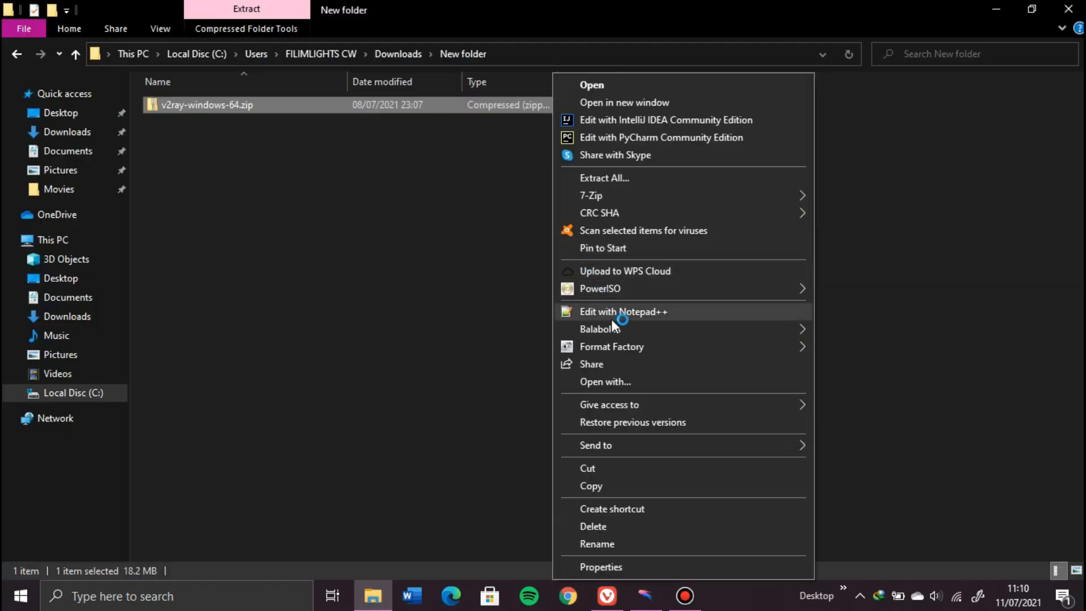
mouse_move(610, 201)
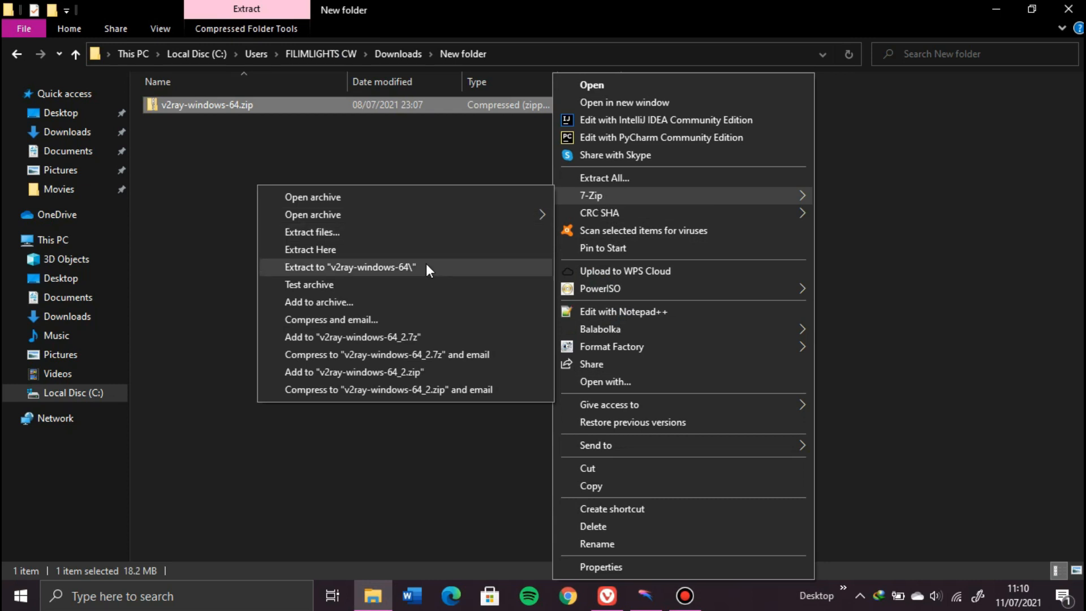
Extract to "v2ray-windows-64\", then select and copy all eight core files inside it.
left_click(350, 267)
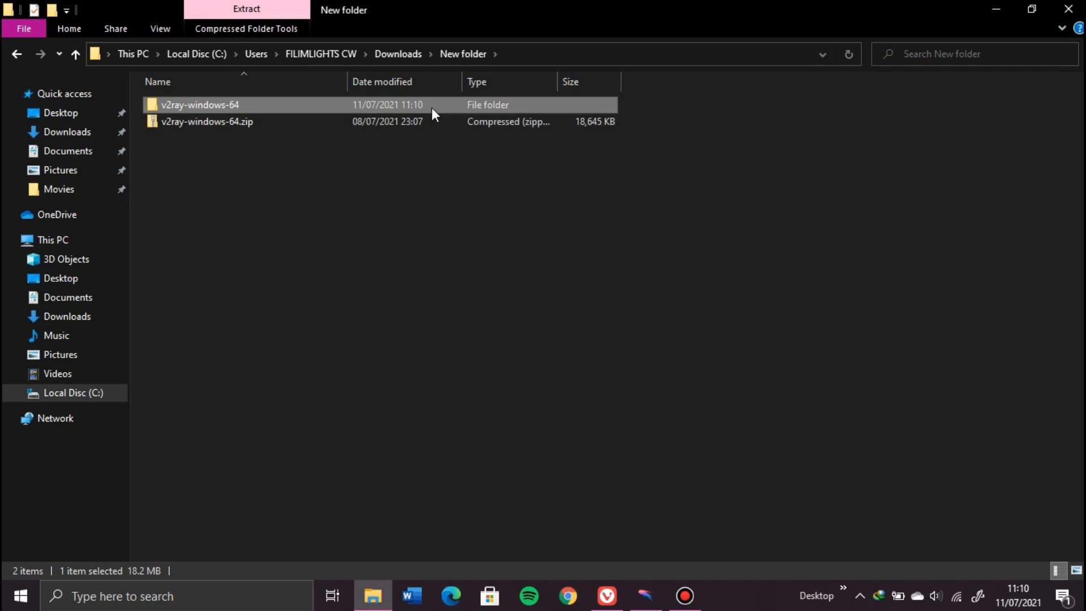
double_click(199, 104)
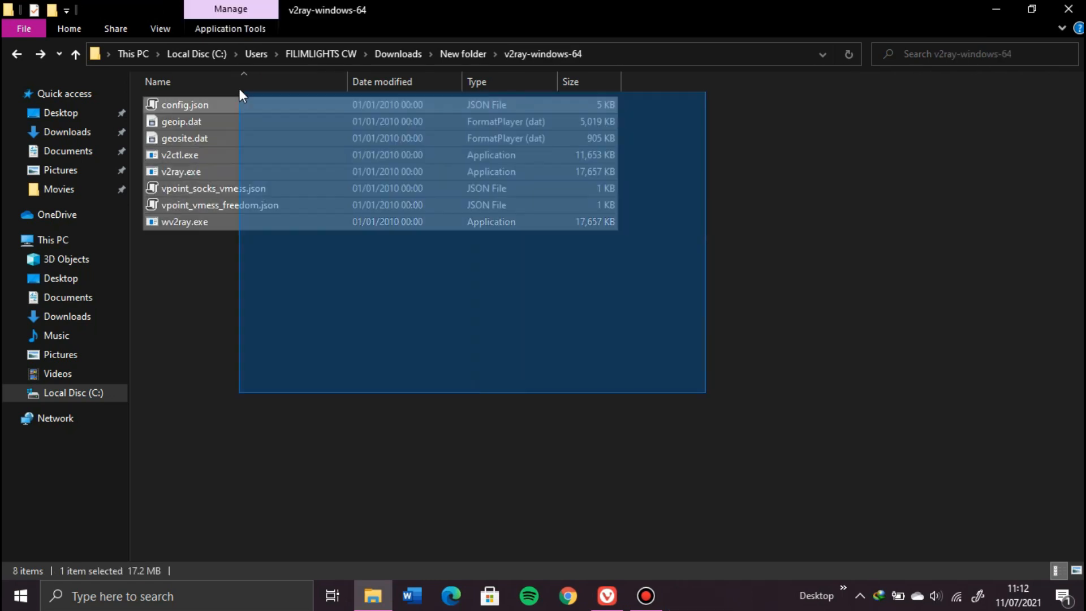
key("ctrl+a")
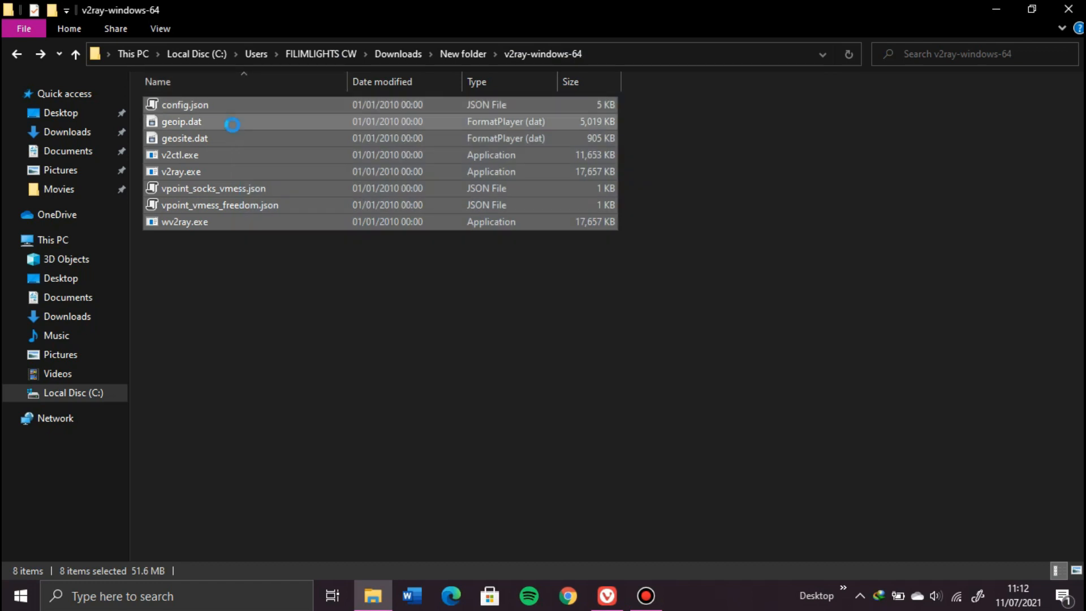
right_click(232, 125)
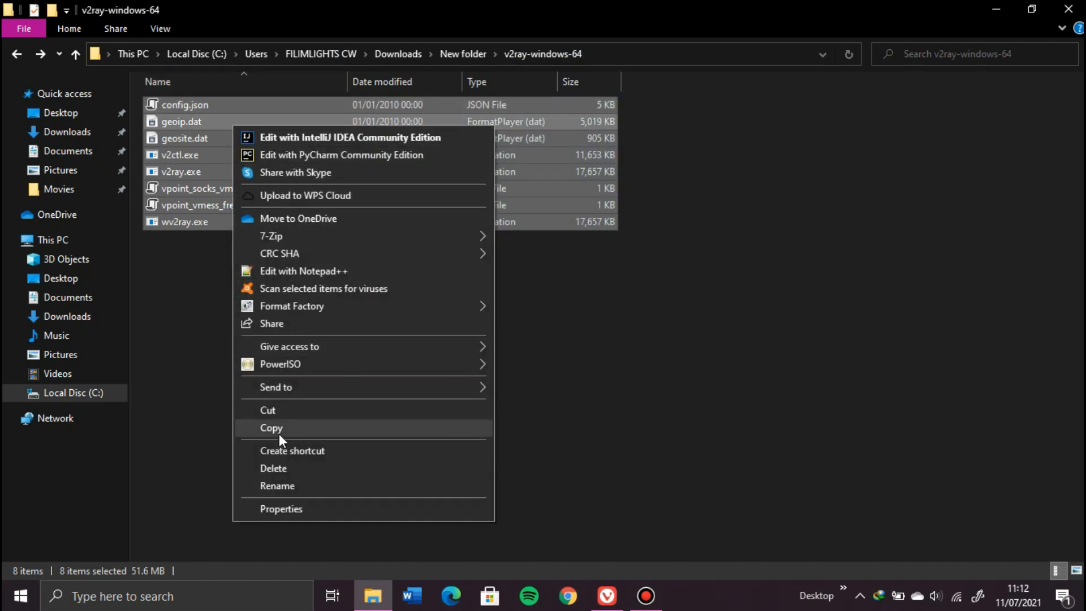
left_click(270, 427)
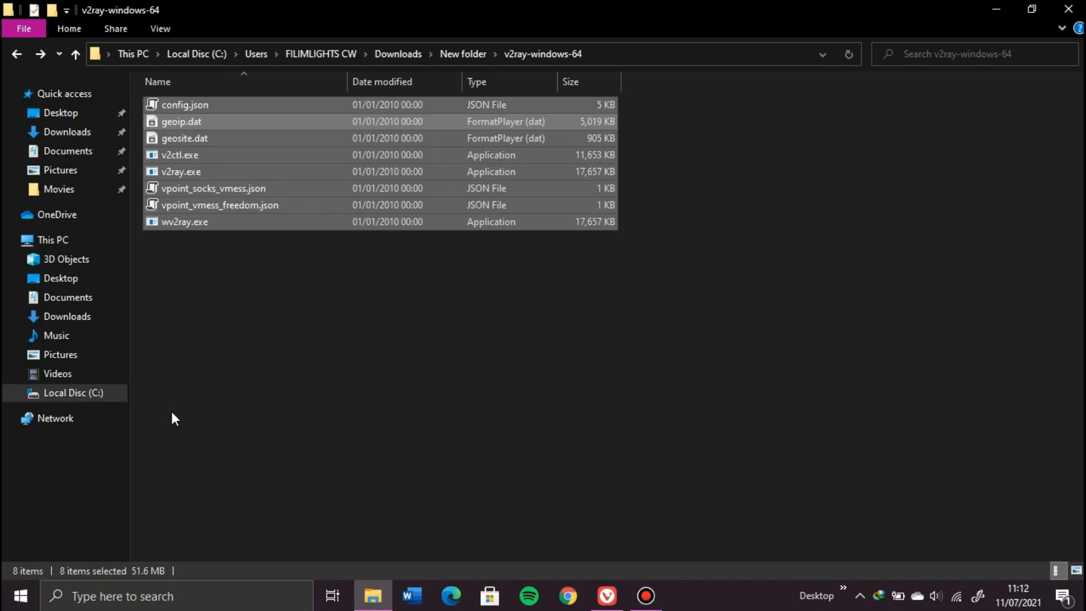
Browse C:\Users\<user>\AppData\Local\qv2ray and select the existing vcore folder.
left_click(75, 393)
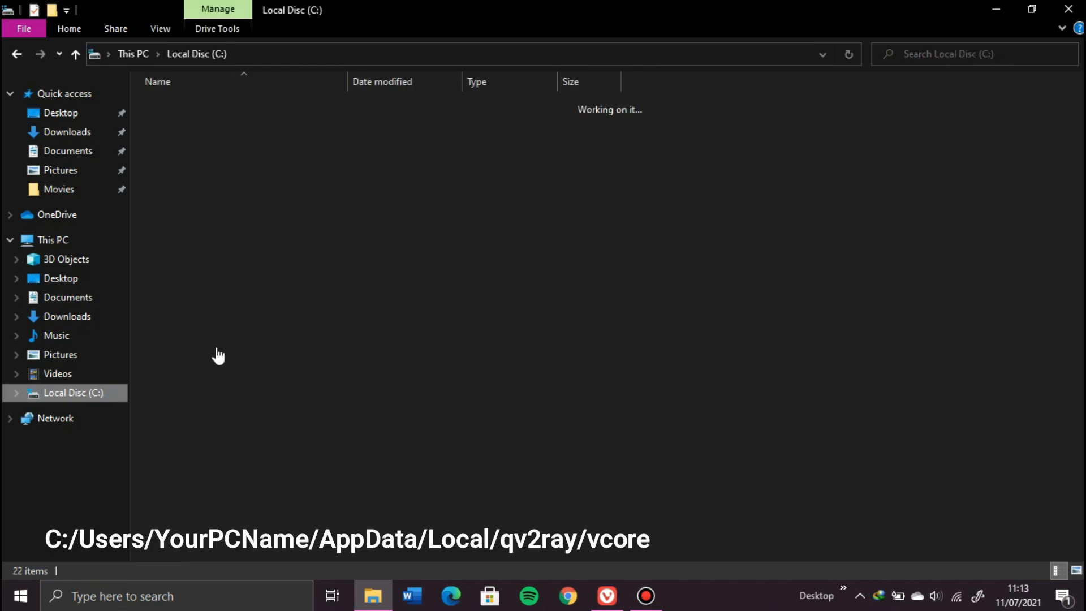
left_click(217, 405)
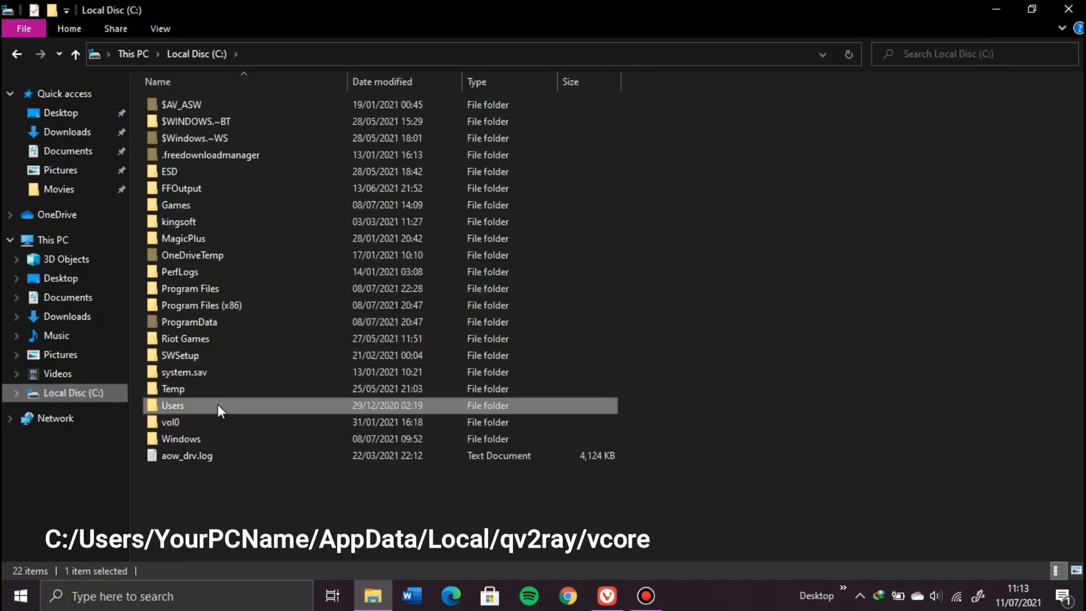
double_click(172, 405)
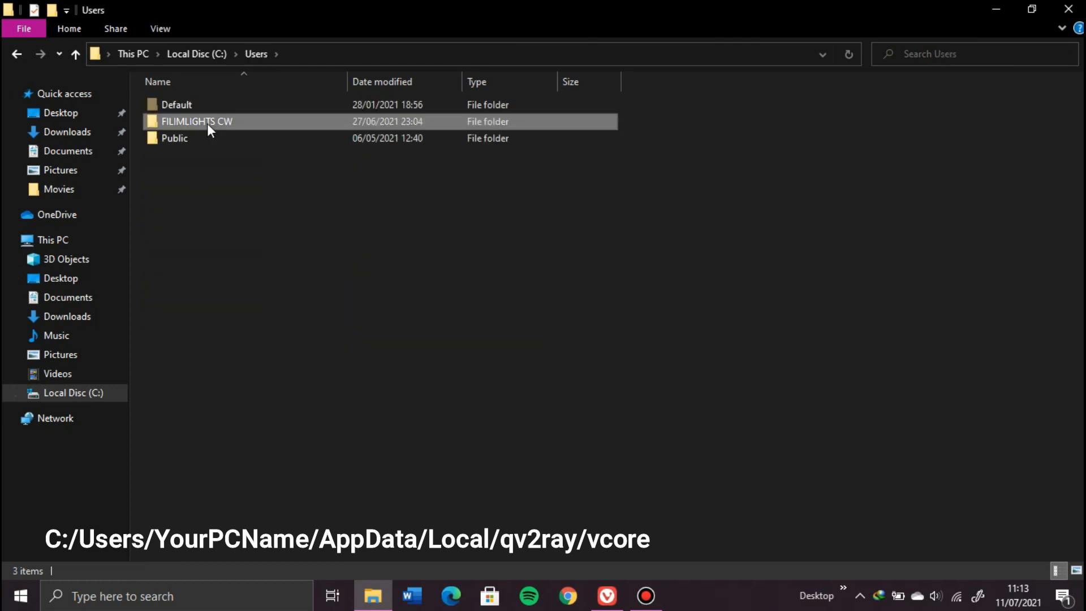
double_click(196, 121)
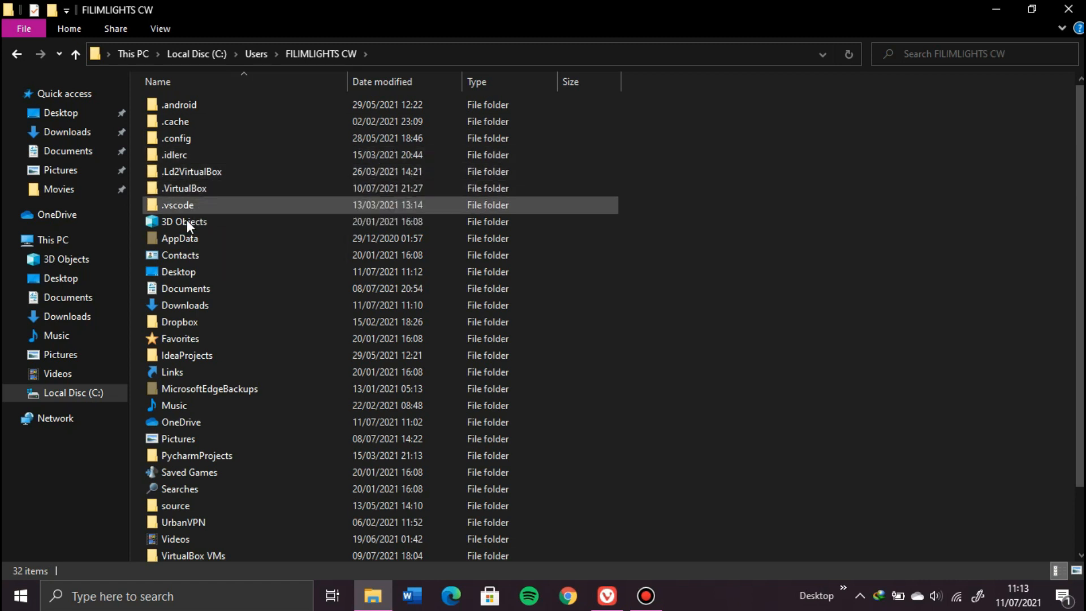
double_click(180, 238)
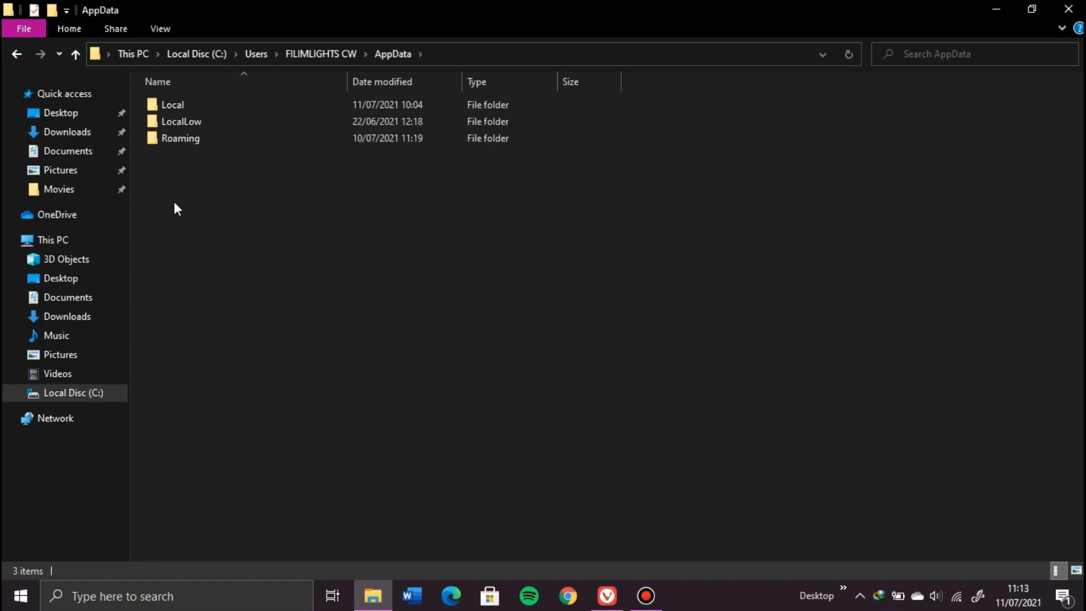
double_click(172, 105)
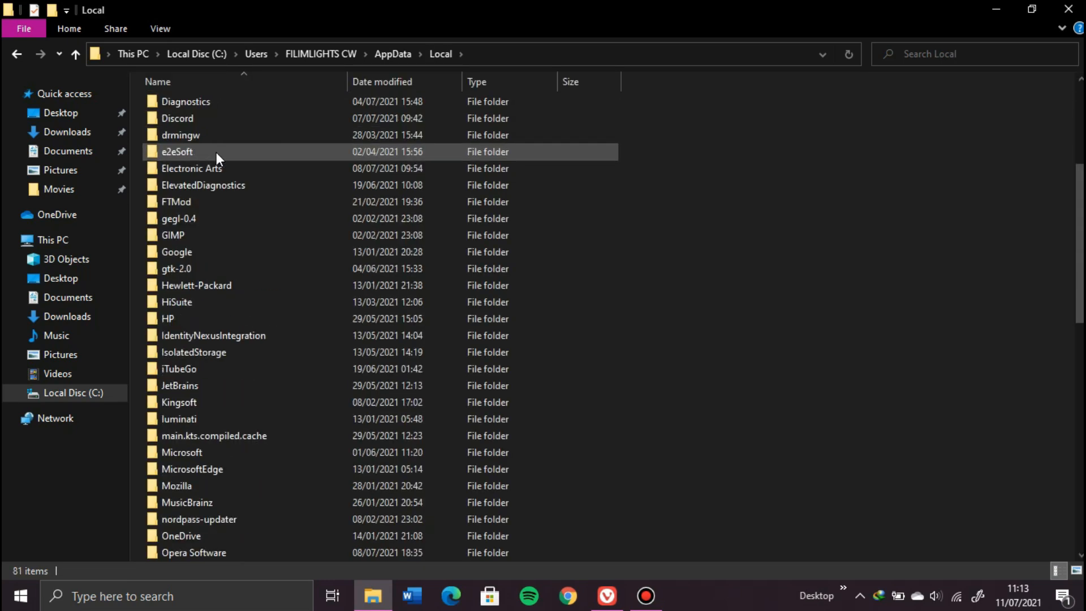
scroll("down", 3)
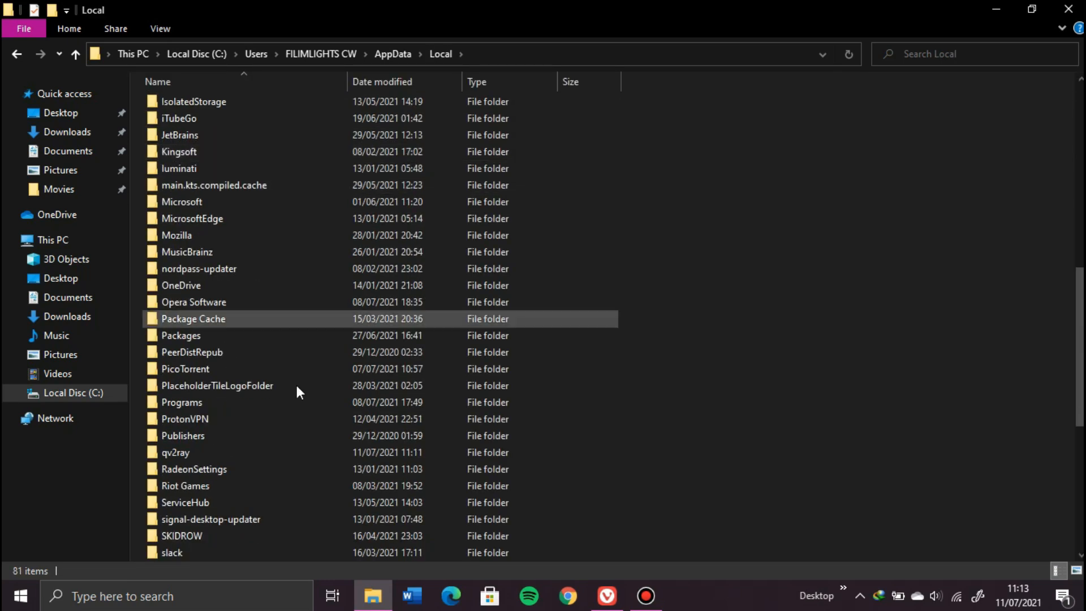
double_click(176, 453)
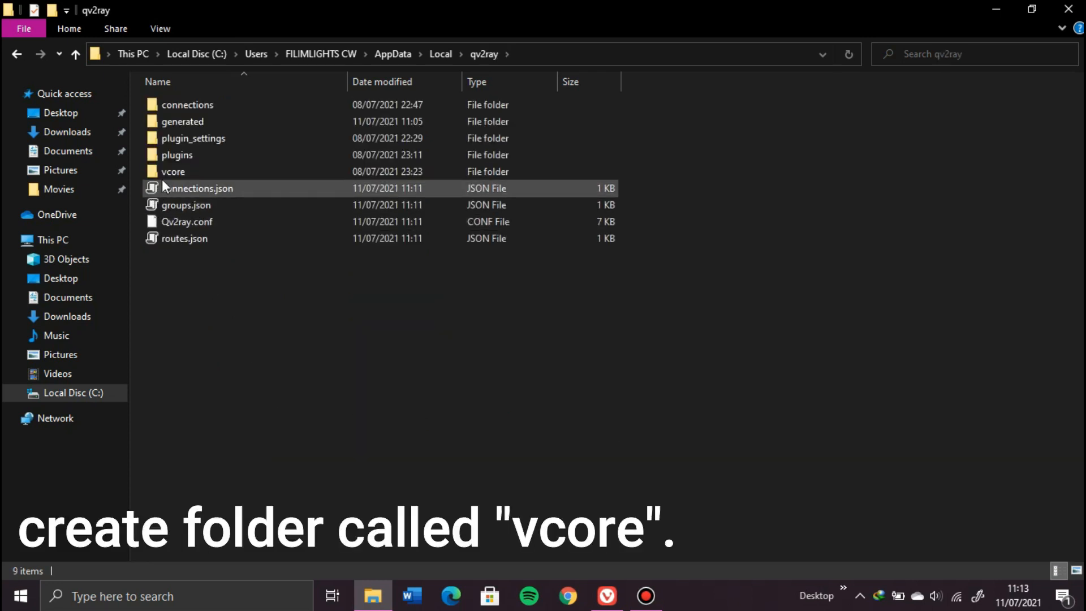
left_click(172, 171)
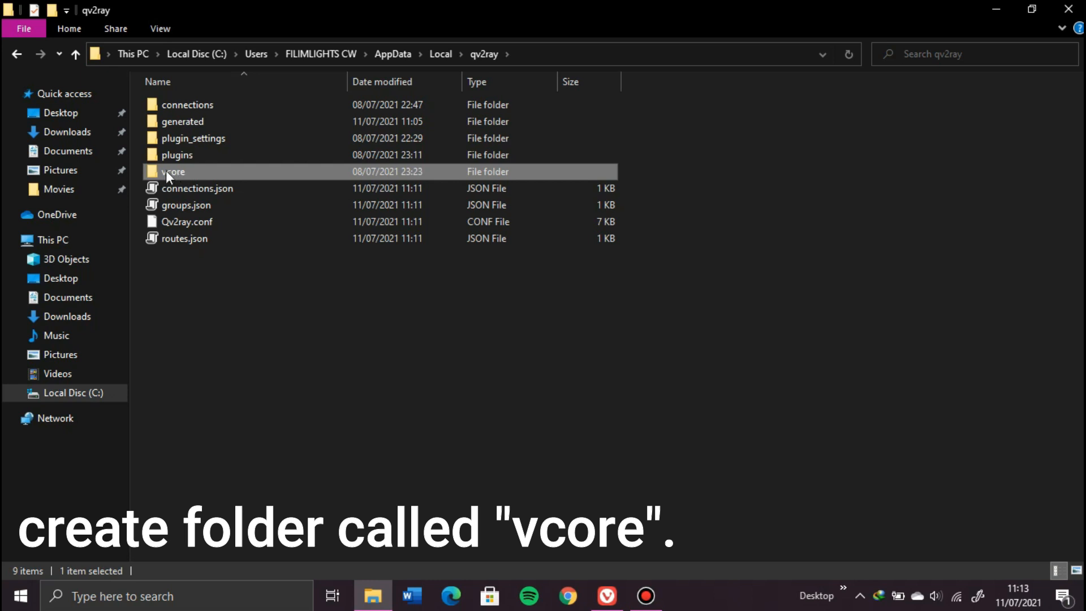
mouse_move(179, 175)
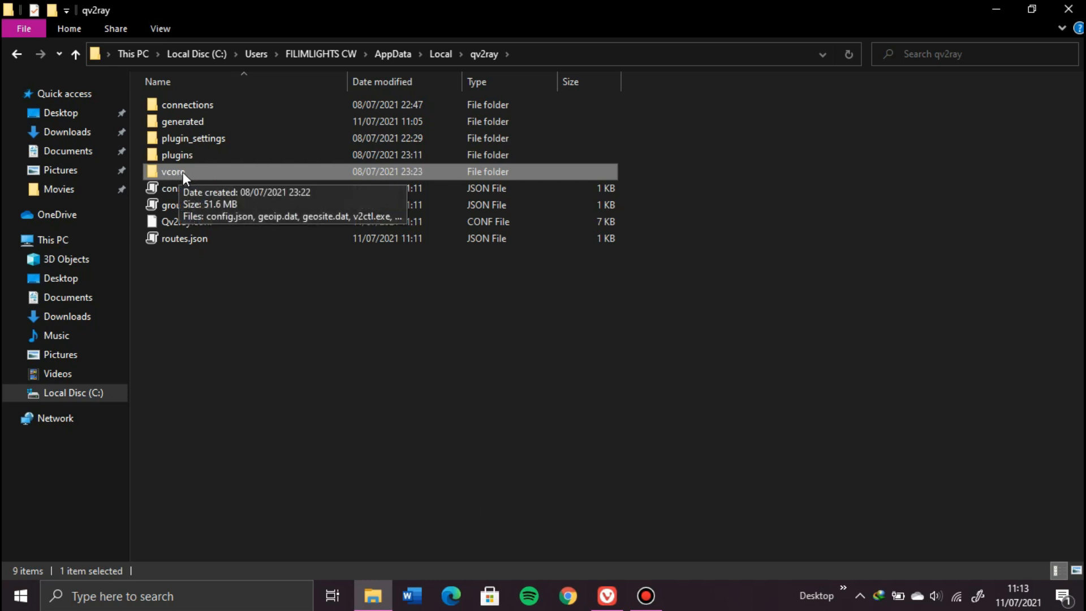
mouse_move(277, 288)
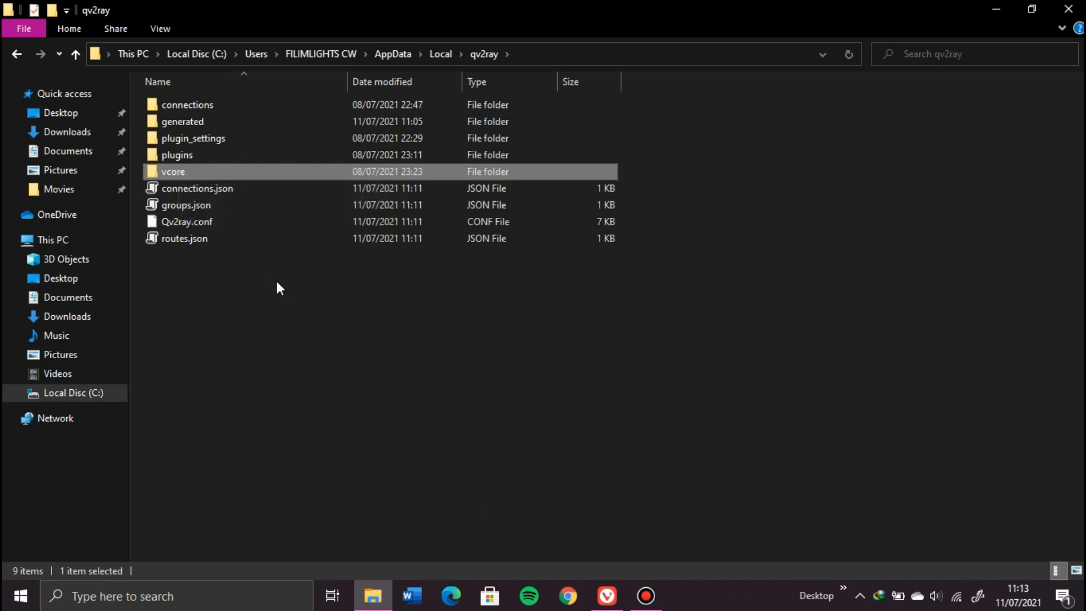
mouse_move(195, 173)
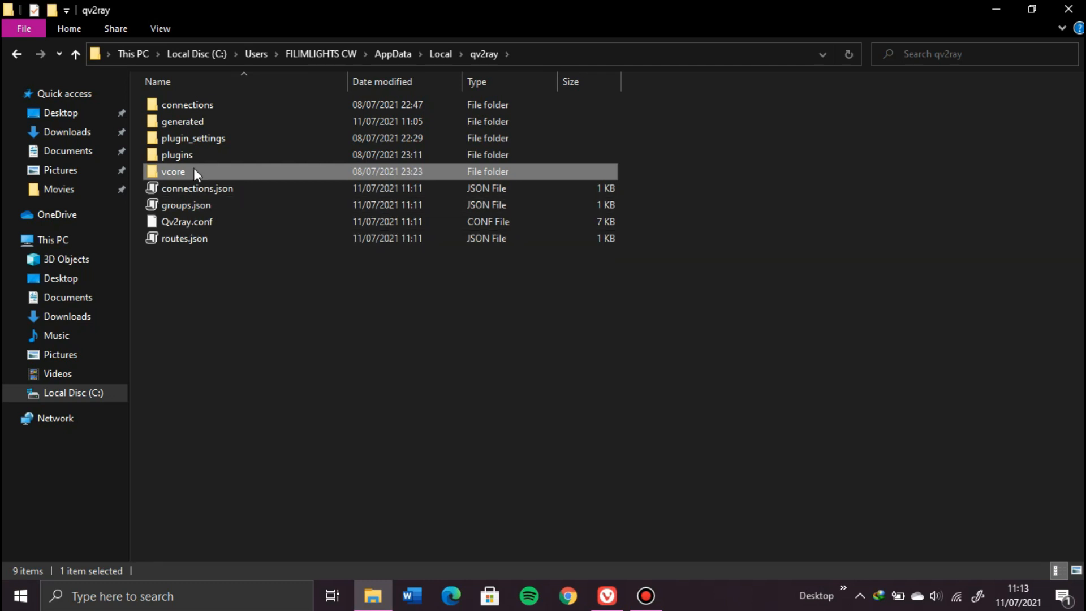
View the vcore folder's eight v2ray core files, then switch to Vivaldi.
double_click(174, 171)
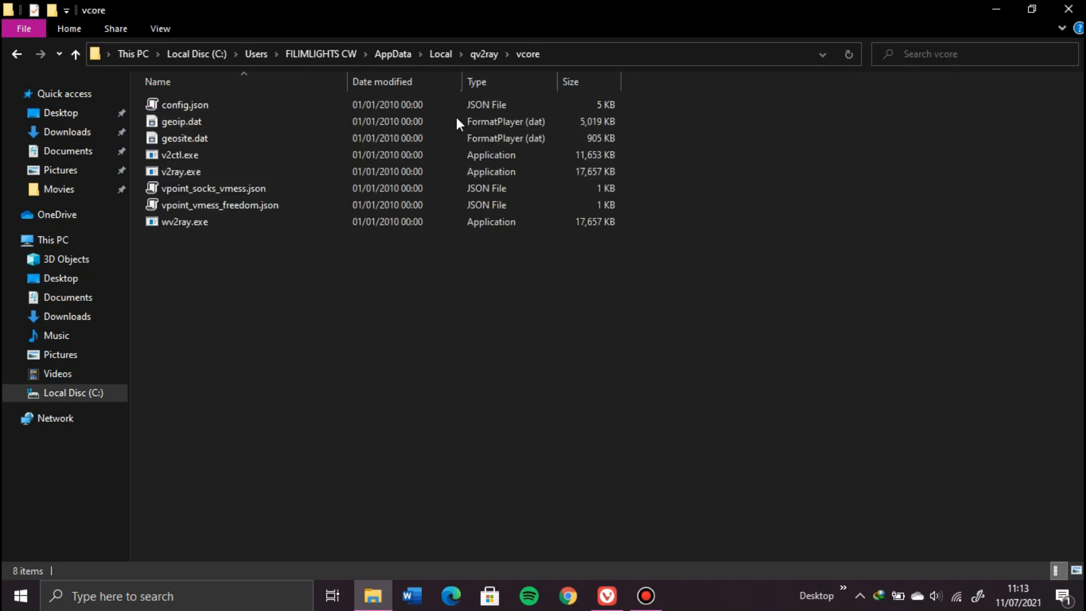
right_click(664, 222)
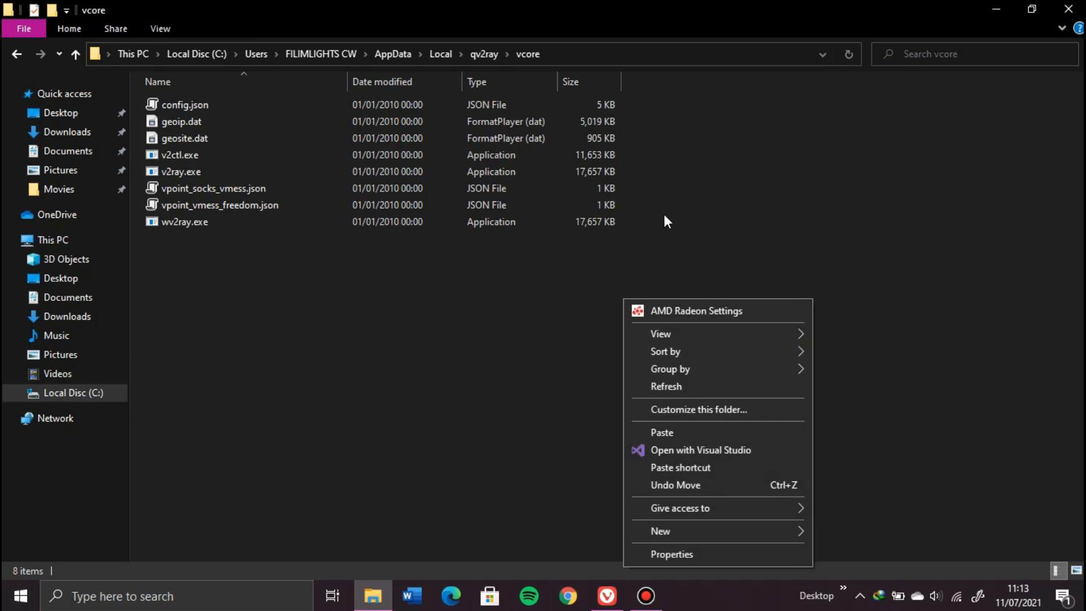
mouse_move(669, 434)
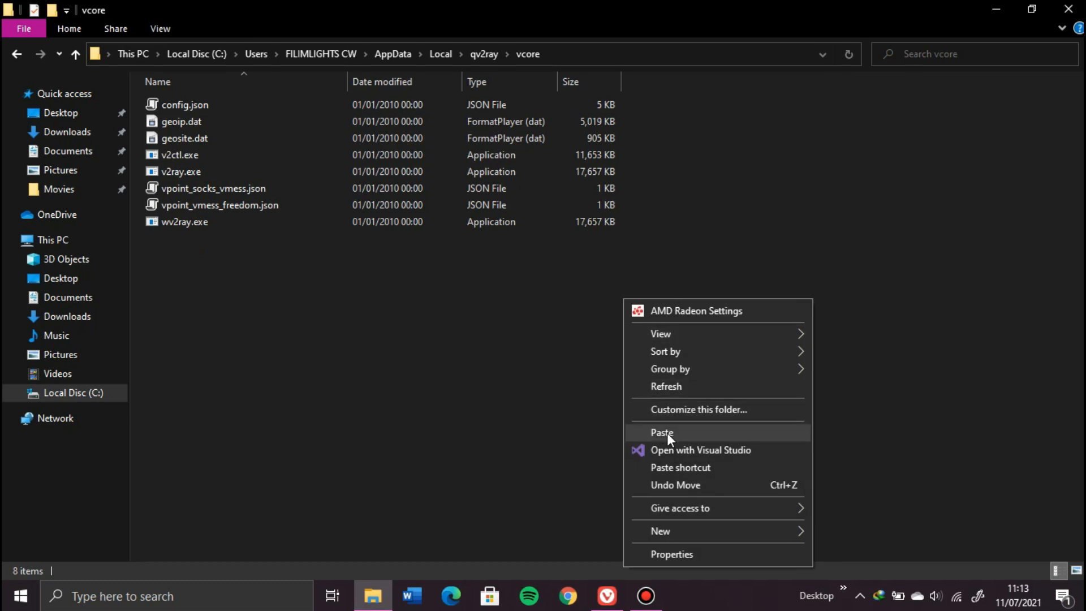
mouse_move(679, 449)
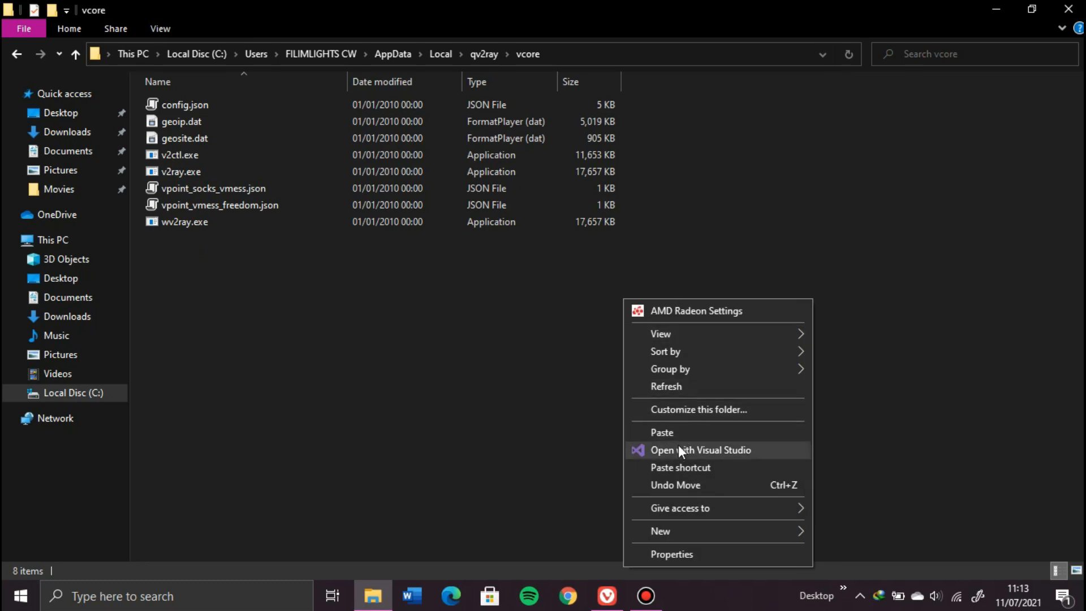
mouse_move(578, 426)
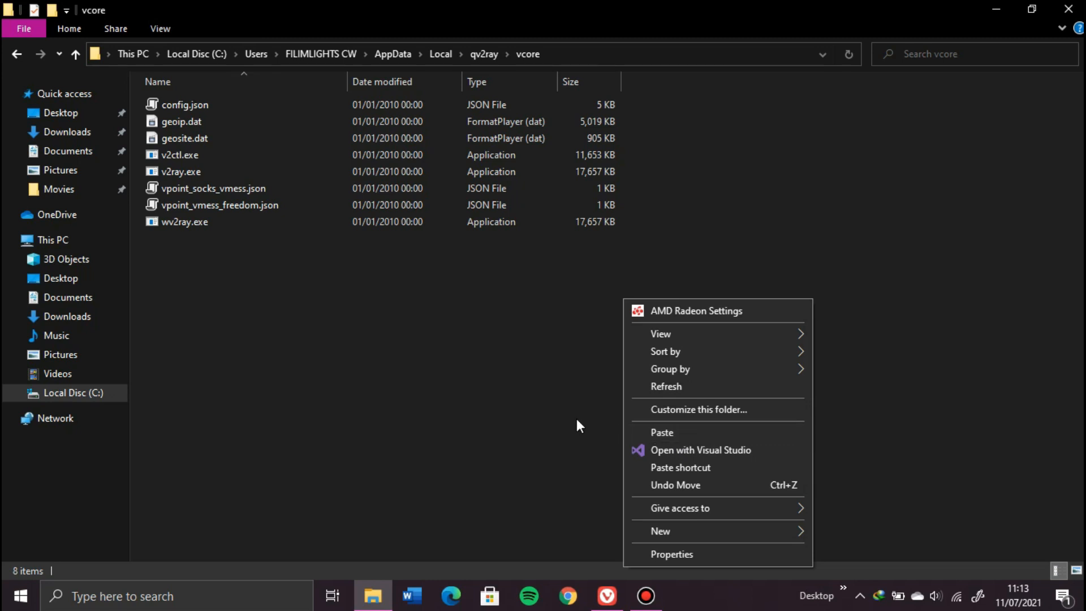
left_click(607, 596)
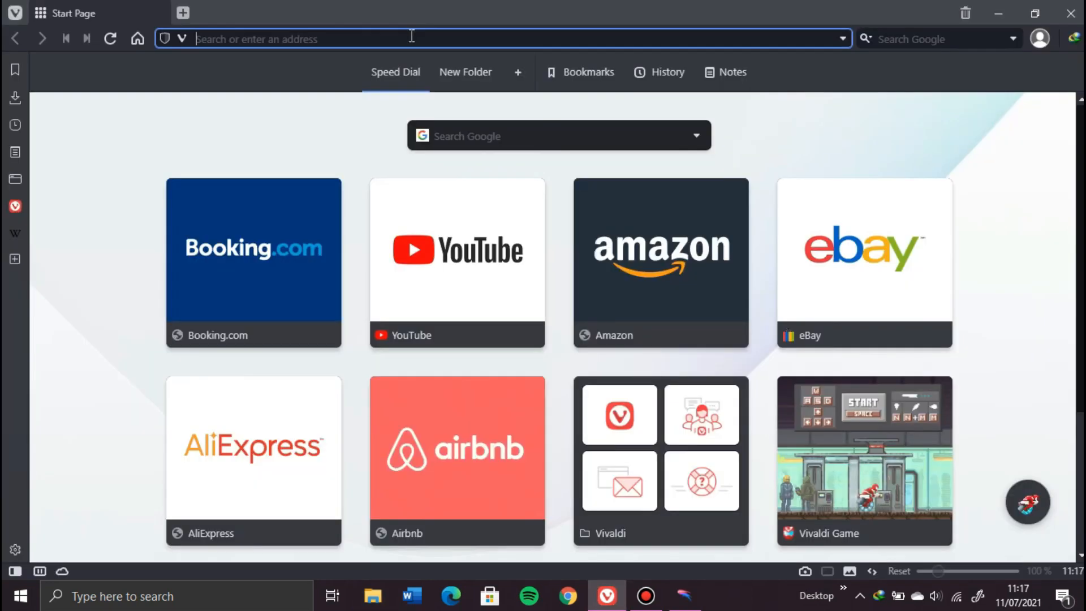
Go to fastssh.com and navigate to its V2Ray Servers page.
left_click(490, 181)
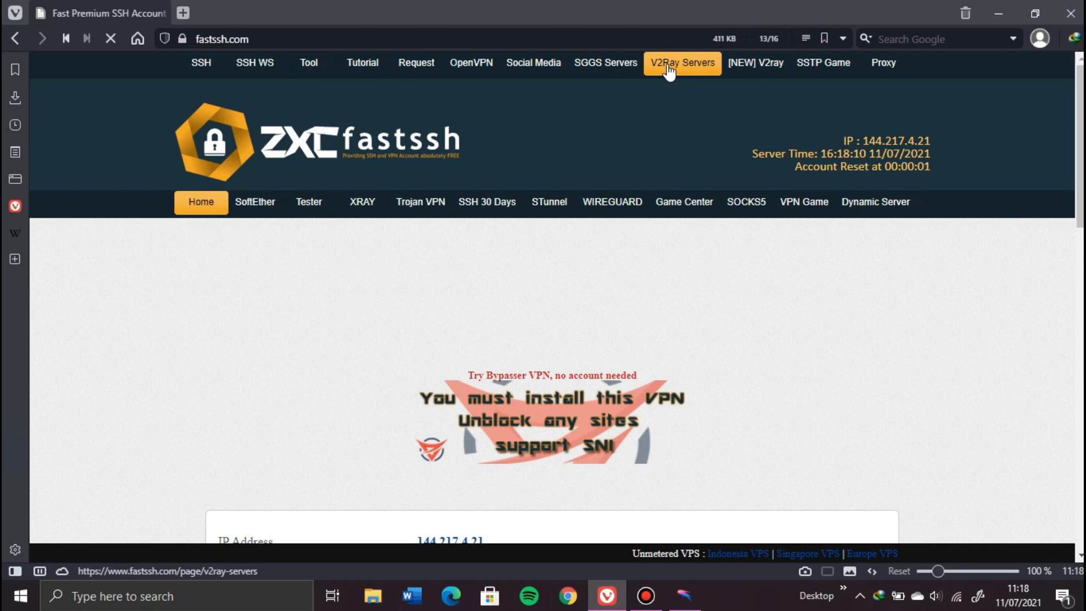
left_click(681, 62)
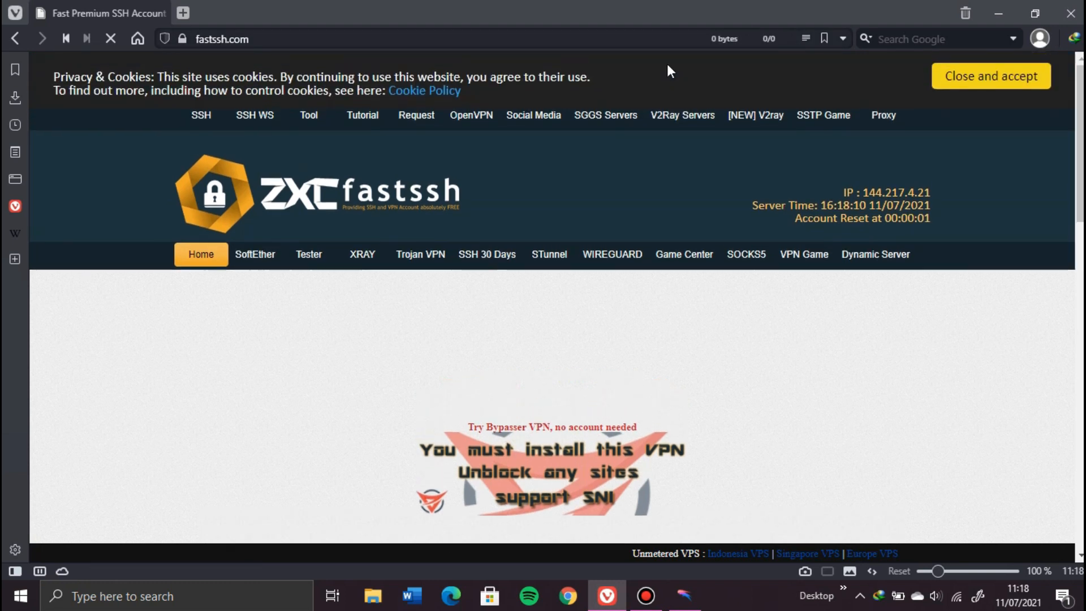
mouse_move(649, 118)
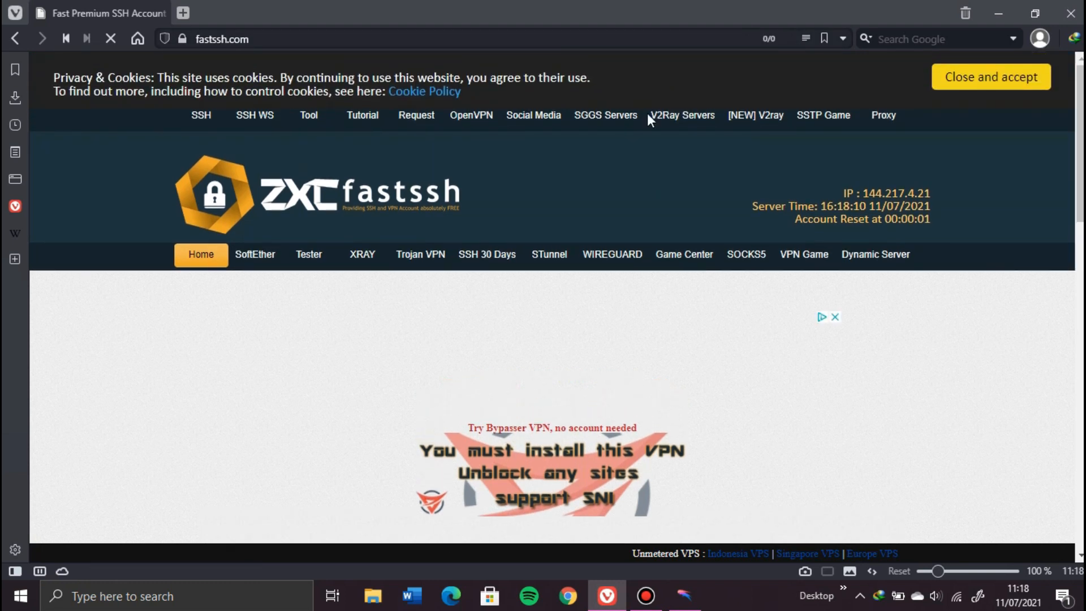
left_click(681, 115)
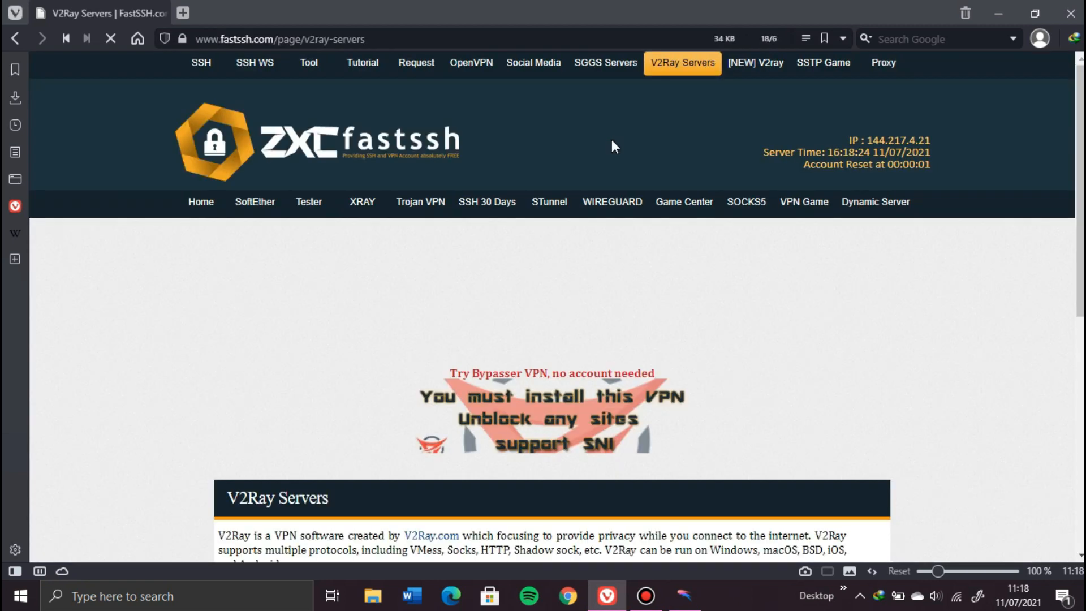
Scroll down to the Russia, Indonesia and Germany vmess server cards.
scroll("down", 3)
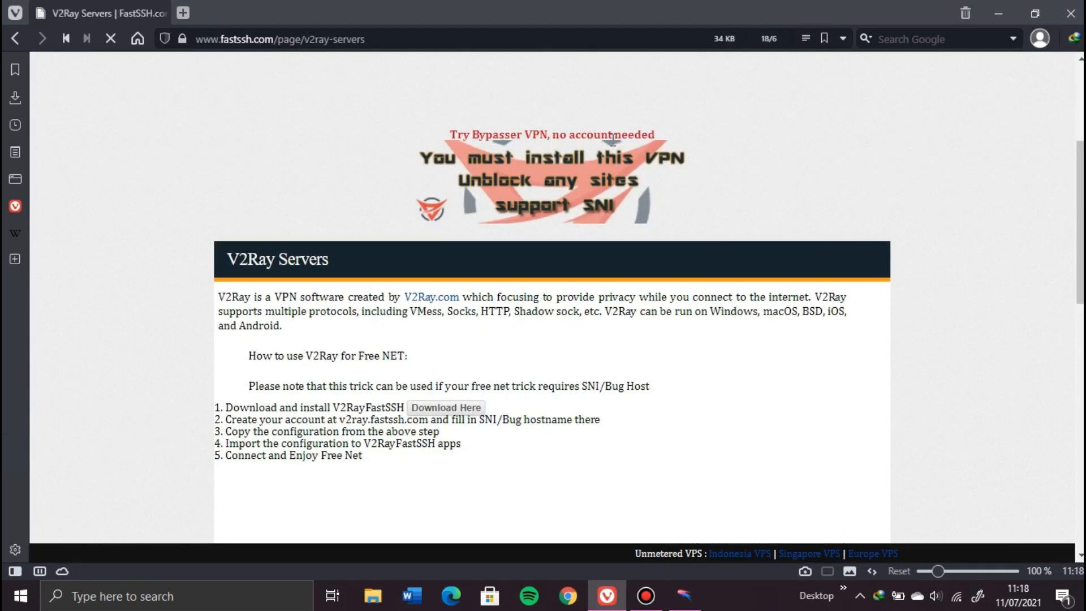
scroll("down", 3)
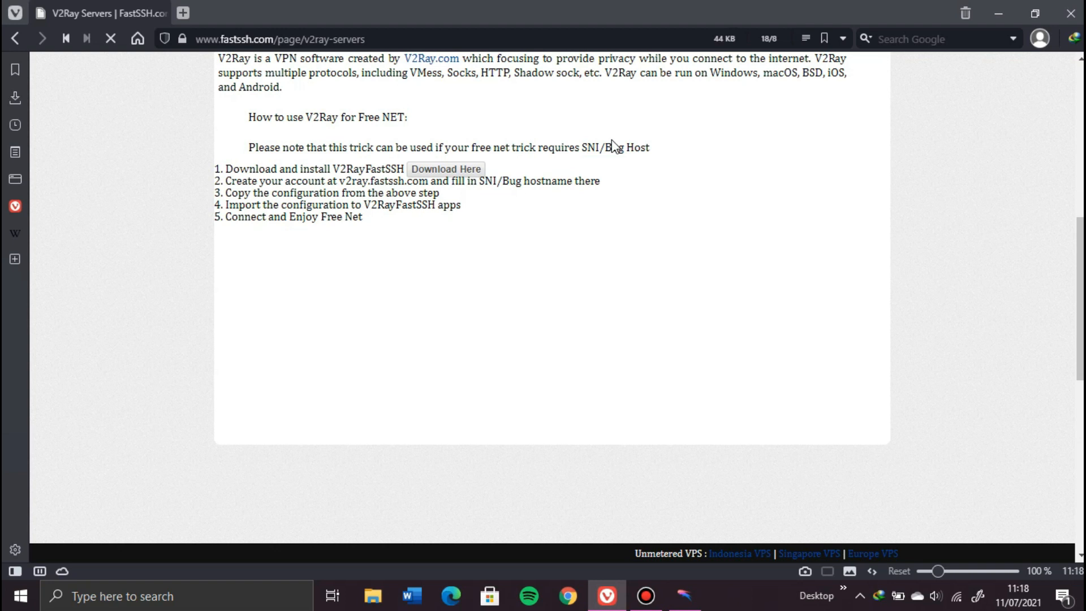
scroll("down", 3)
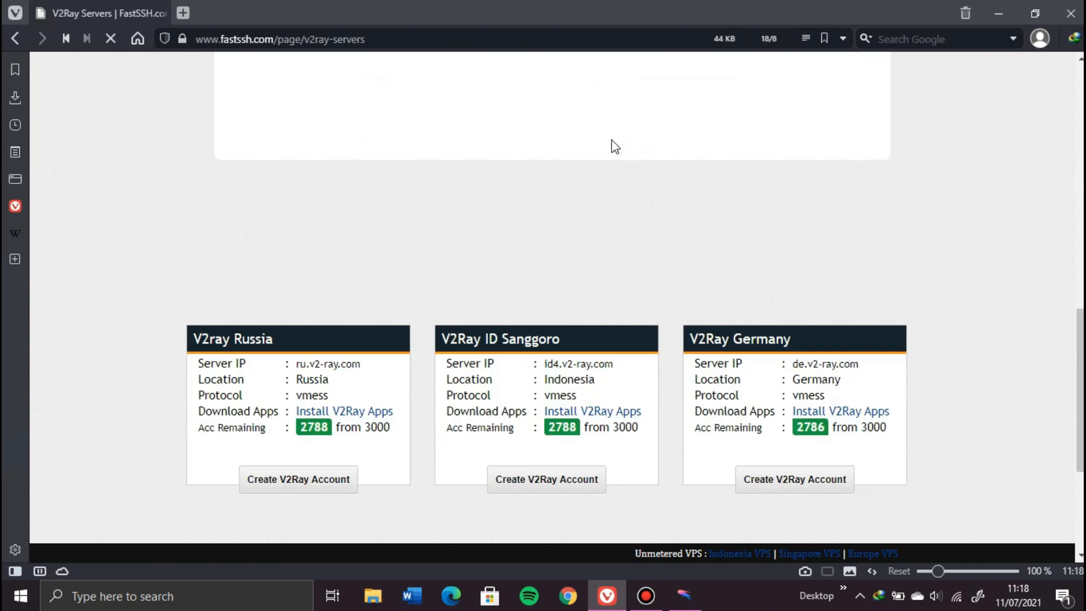
scroll("down", 3)
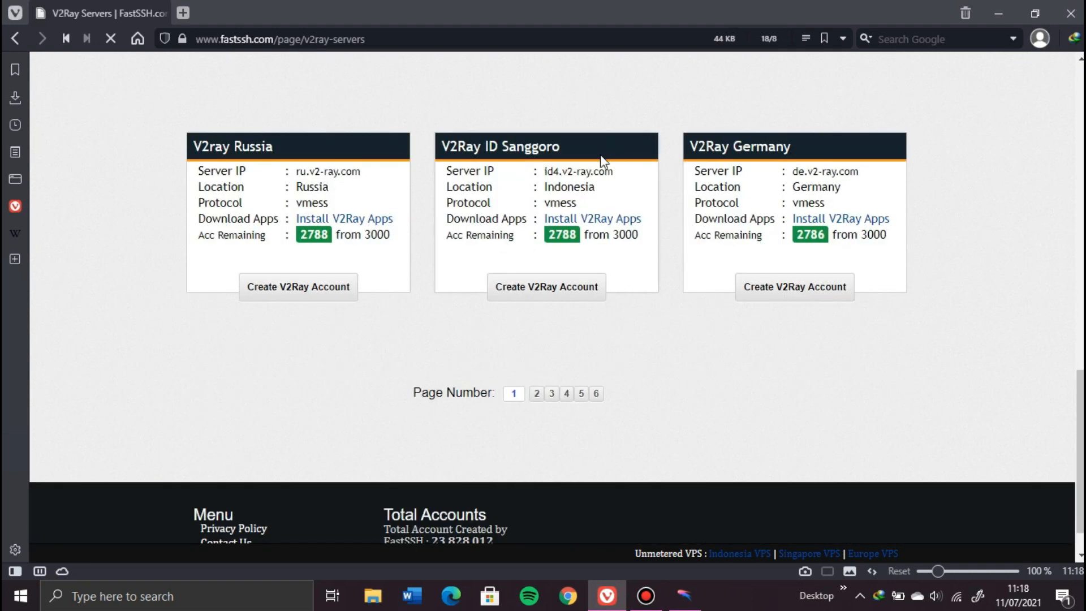
mouse_move(609, 173)
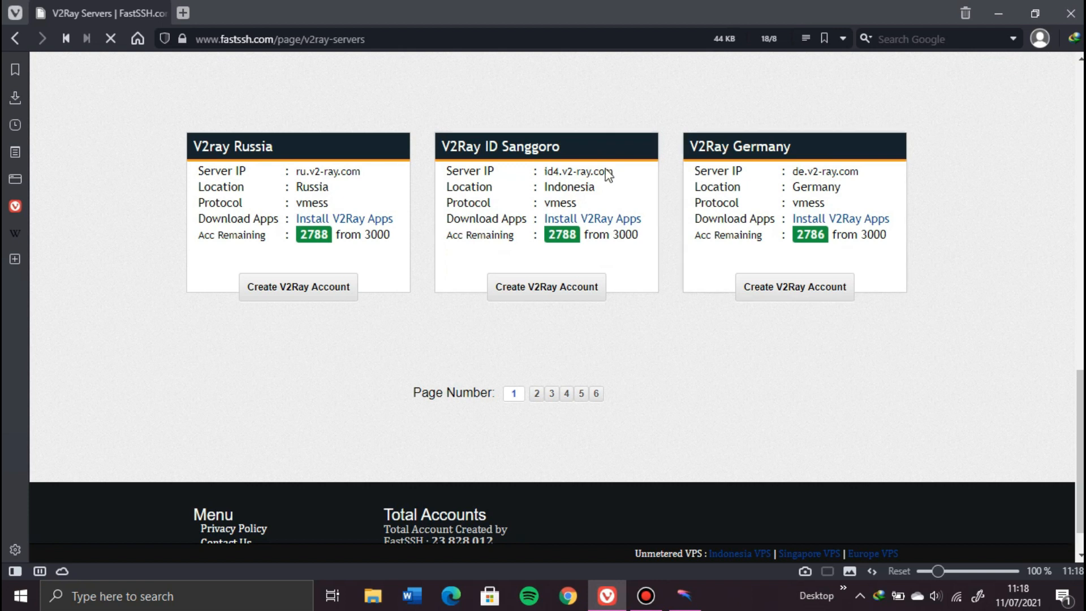
mouse_move(545, 286)
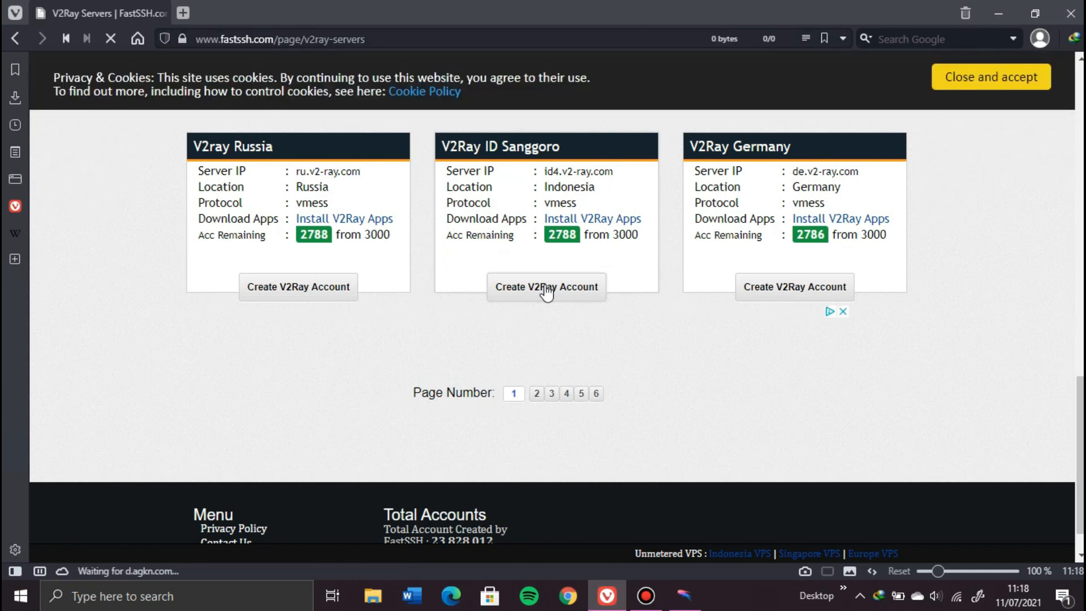
Start creating an account on the V2Ray ID Sanggoro server and reach its form.
left_click(545, 286)
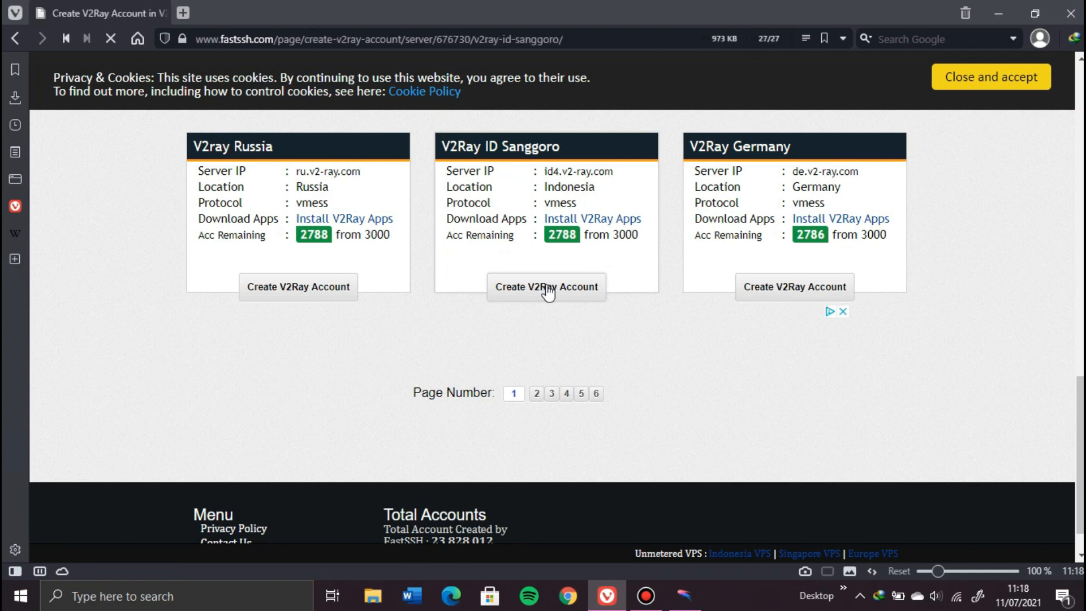
left_click(545, 286)
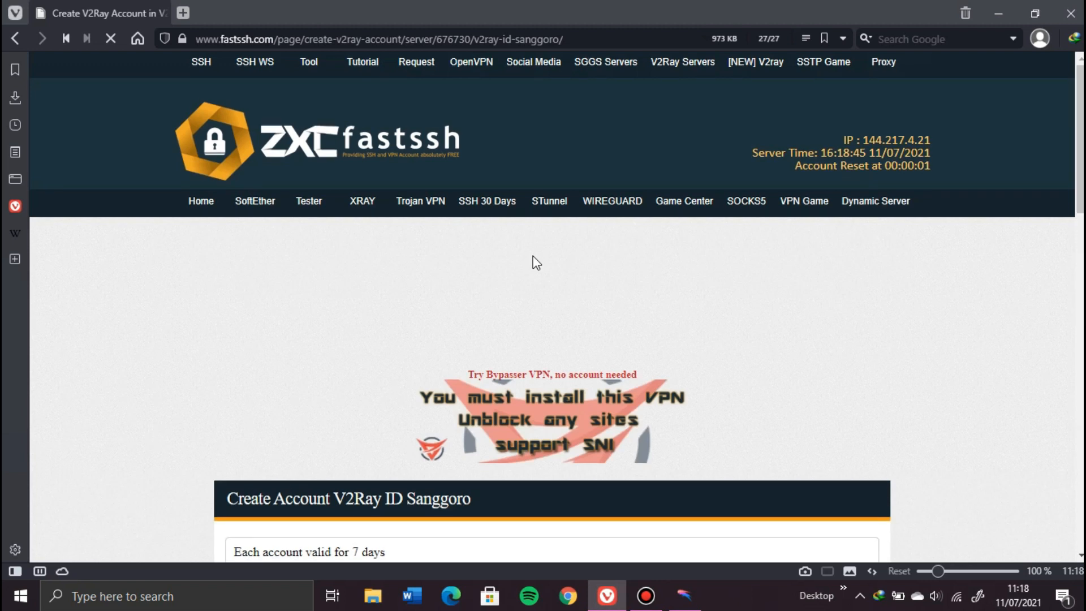
scroll("down", 3)
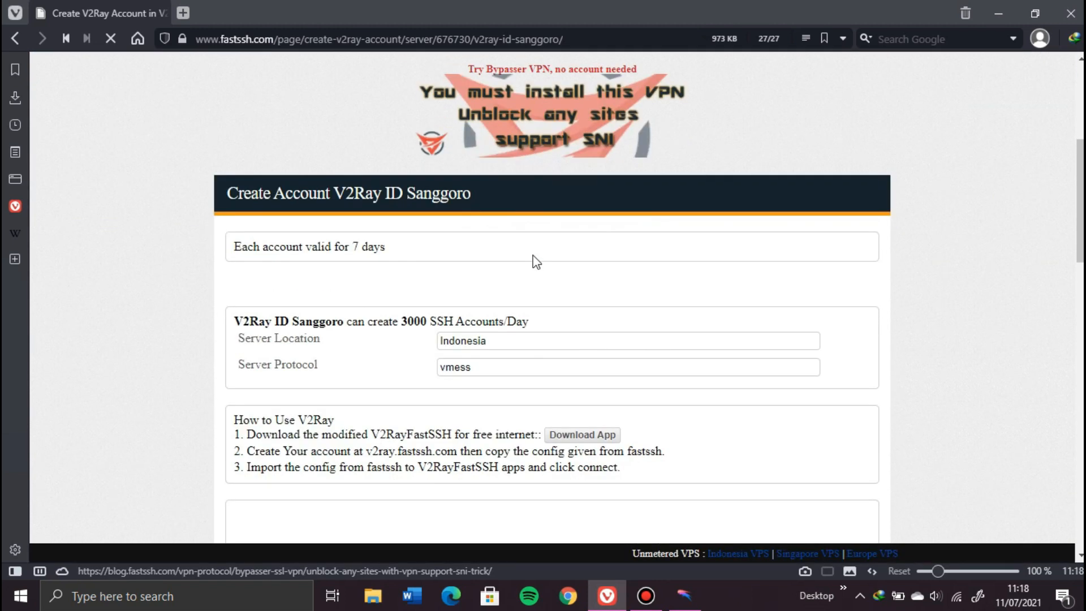
scroll("down", 3)
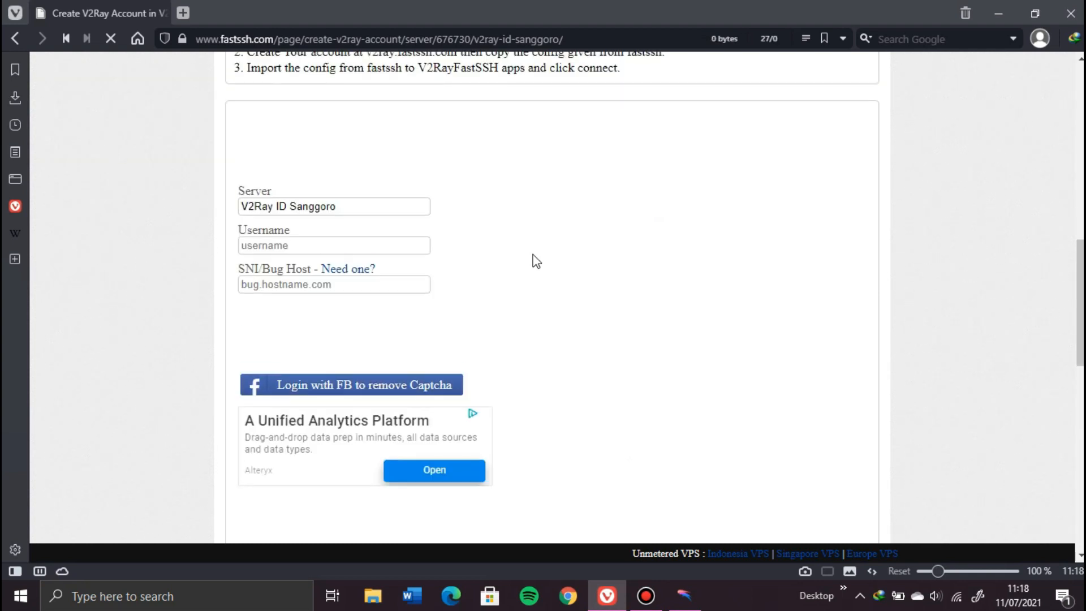
scroll("up", 3)
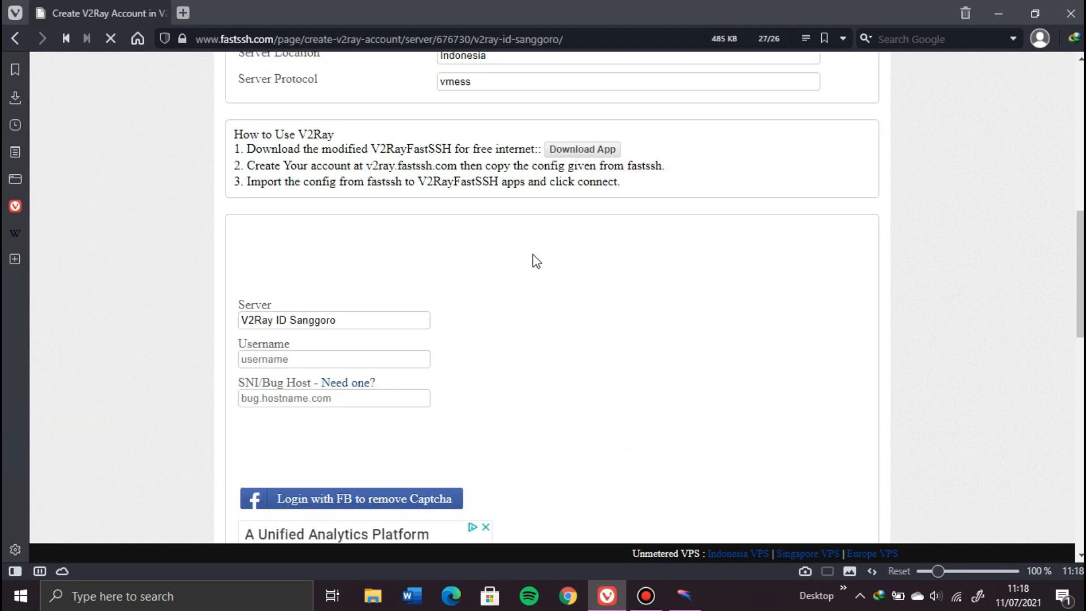
scroll("down", 3)
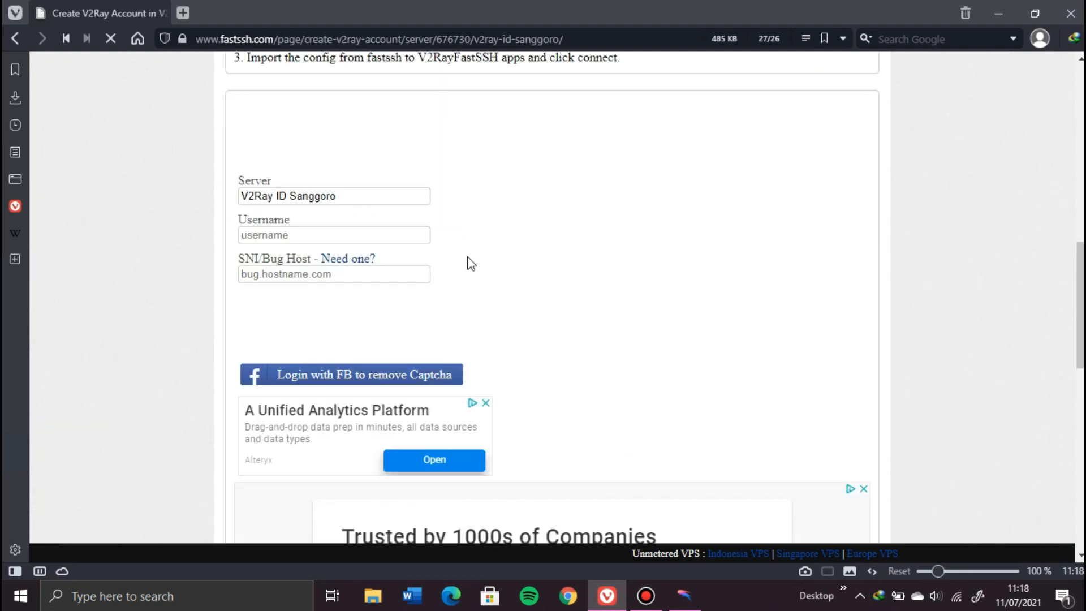
Enter technimatic as the account username.
left_click(333, 235)
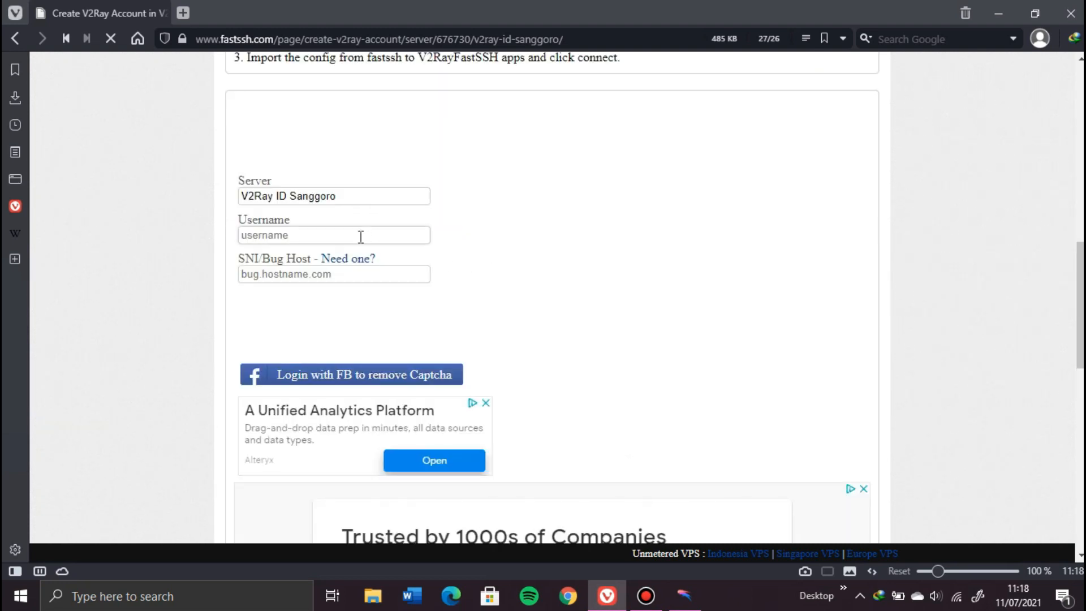
left_click(333, 235)
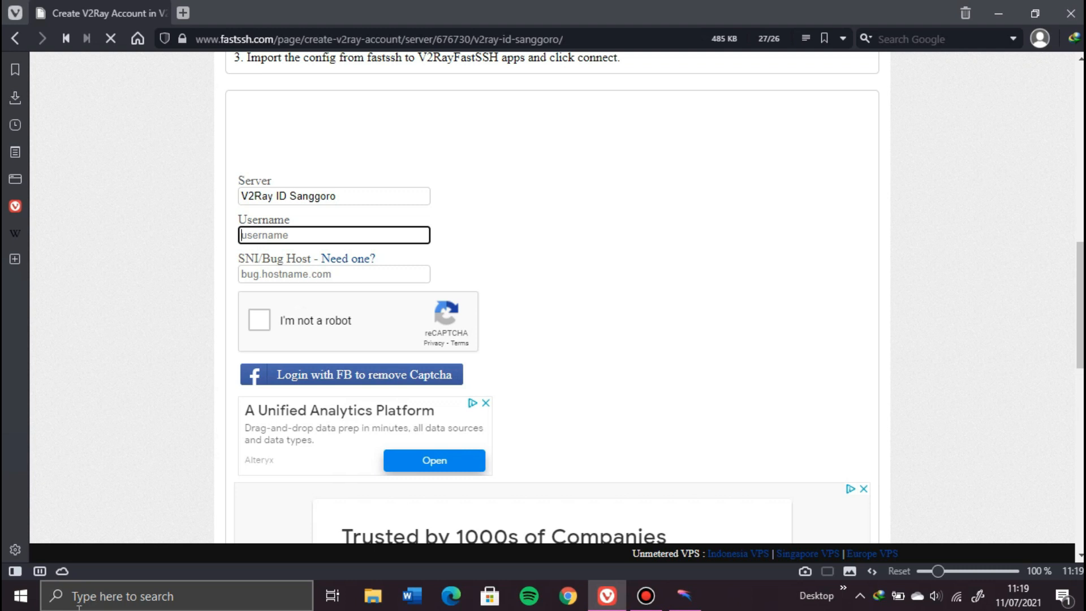
type("techni")
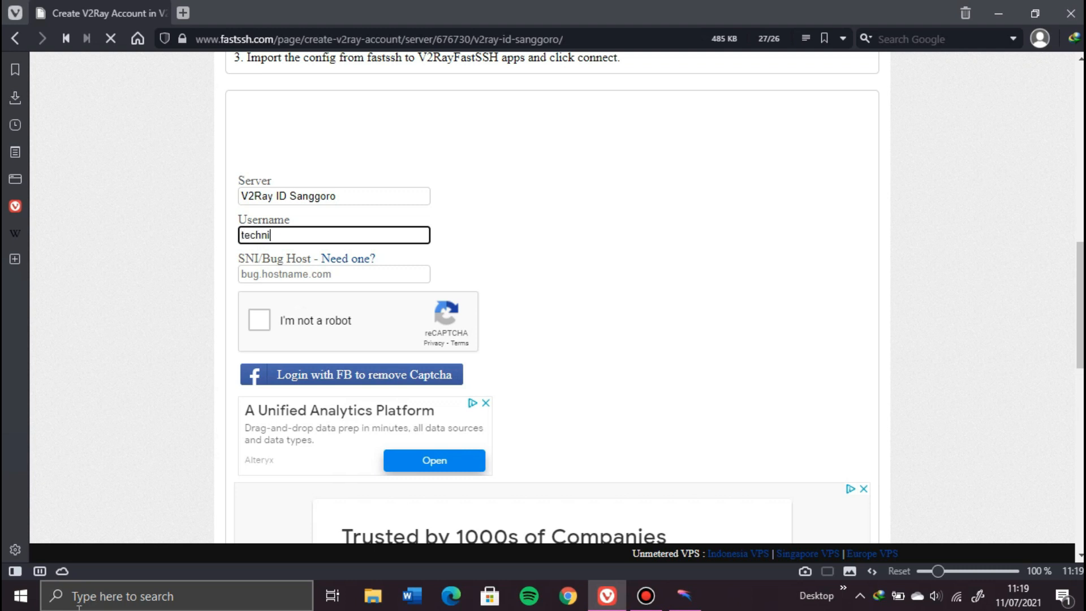
type("matic")
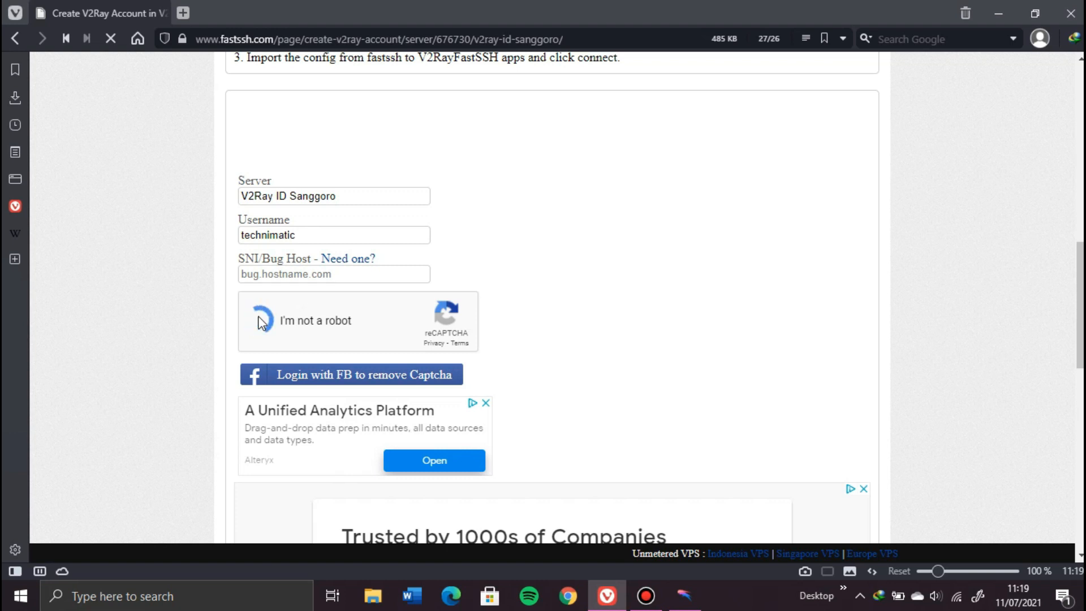
Pass the reCAPTCHA image challenge and submit Create Account.
left_click(259, 320)
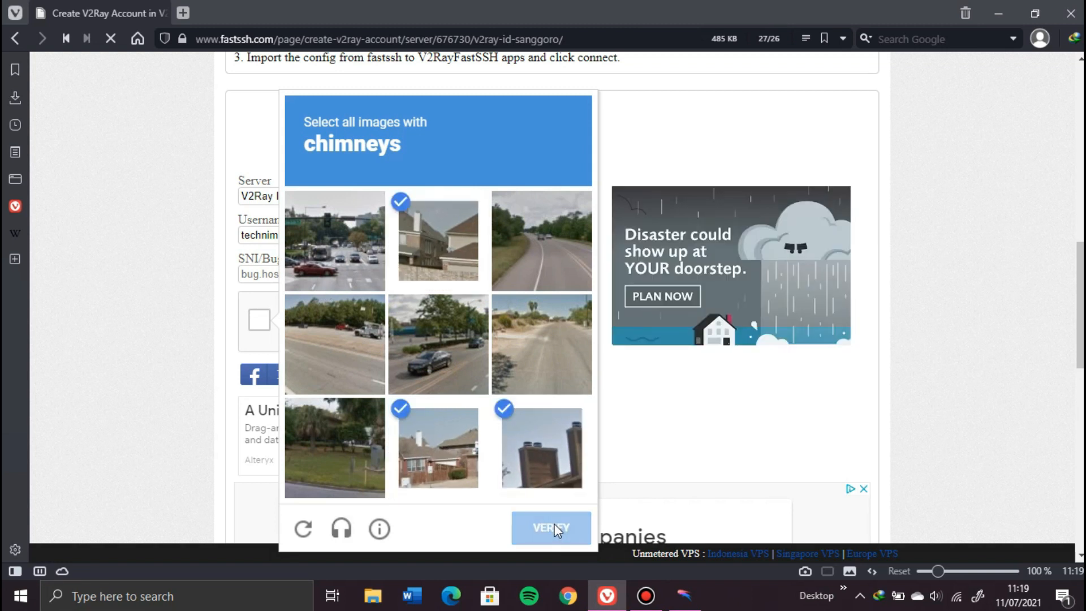
left_click(551, 528)
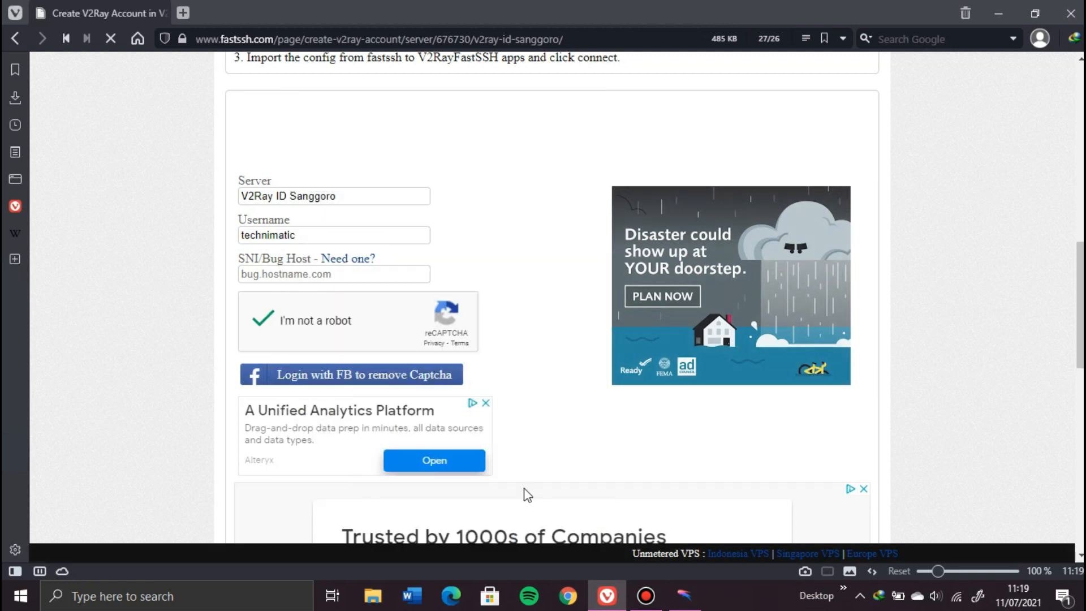
scroll("down", 3)
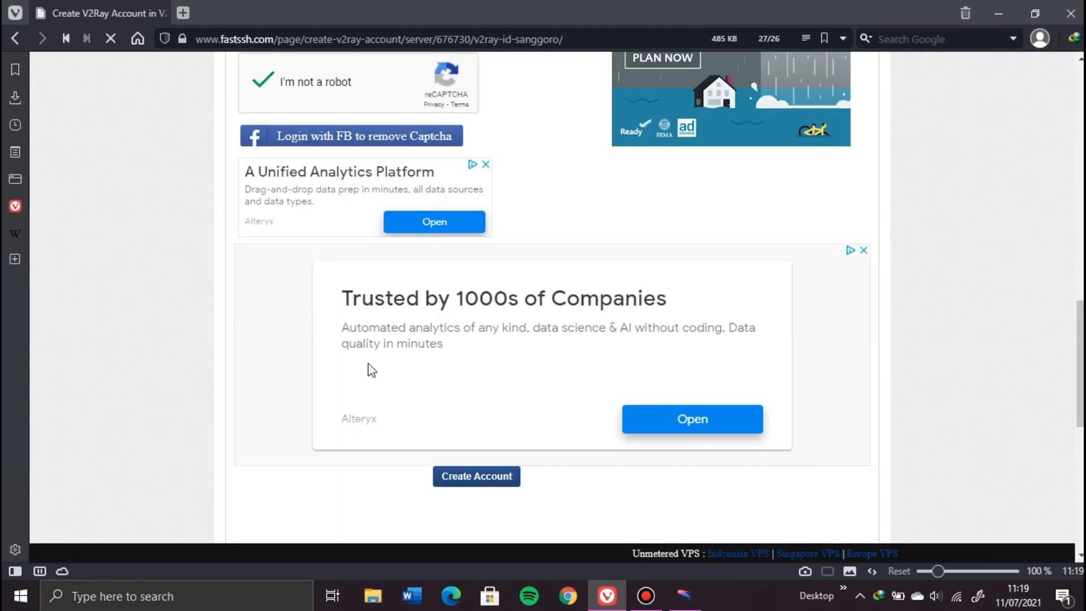
scroll("down", 3)
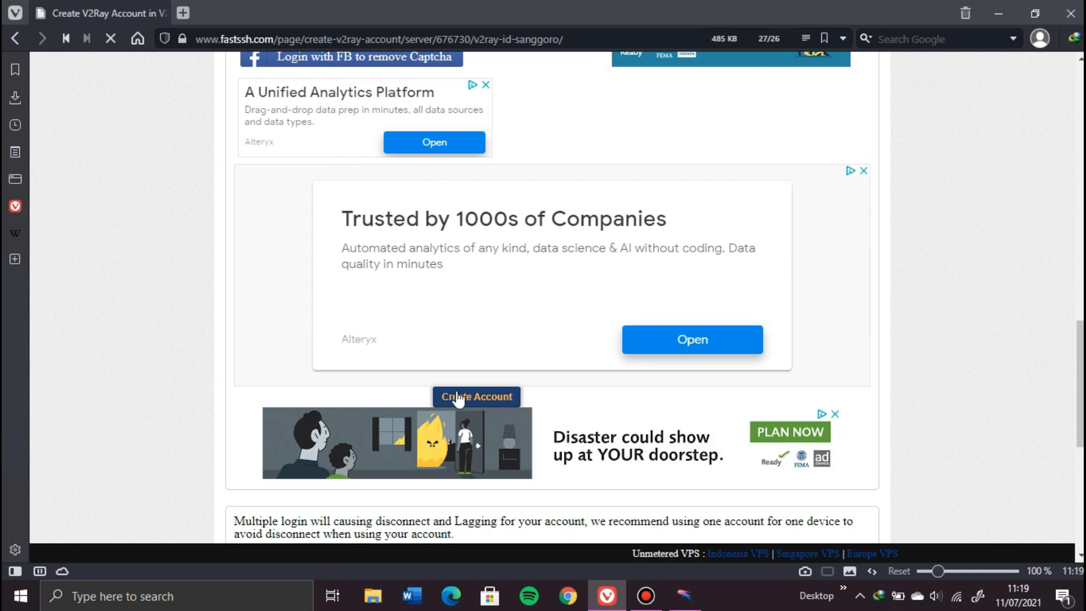
left_click(477, 397)
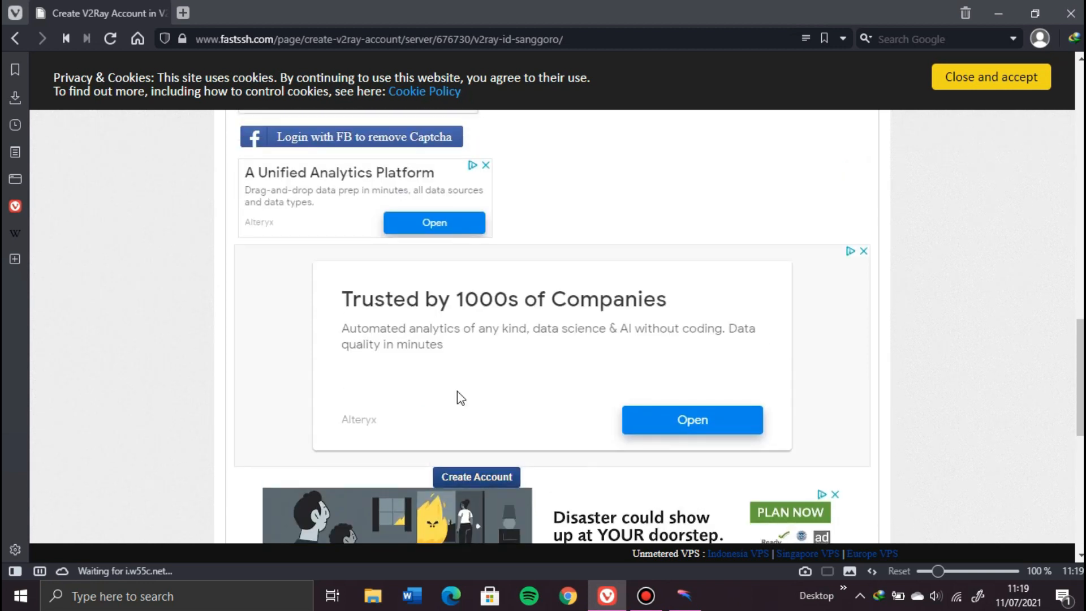
Select and copy the new account's full vmess link, then switch to Qv2ray.
scroll("up", 3)
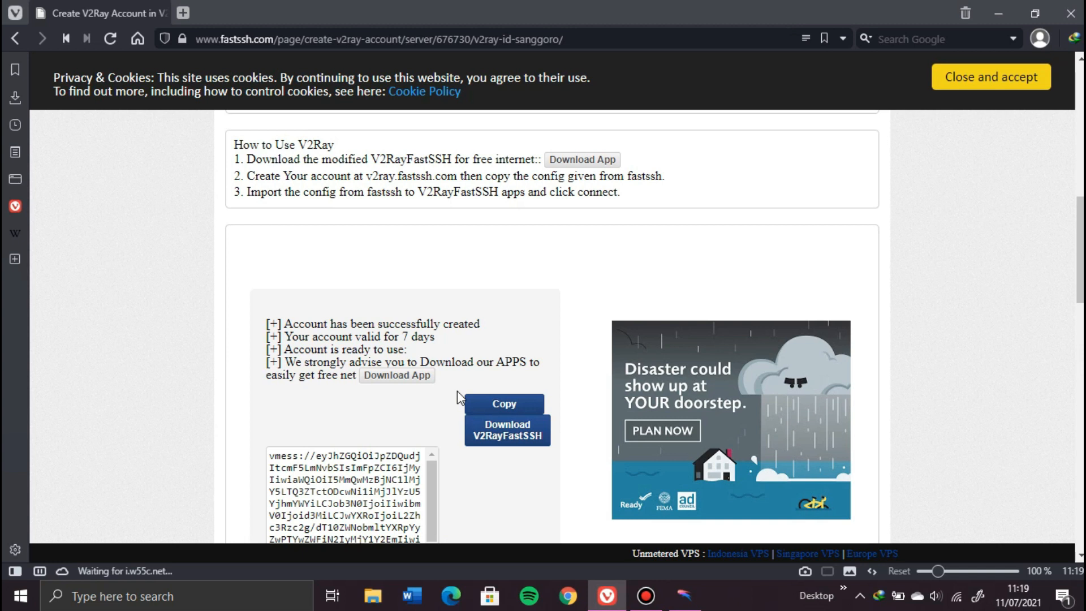
scroll("down", 3)
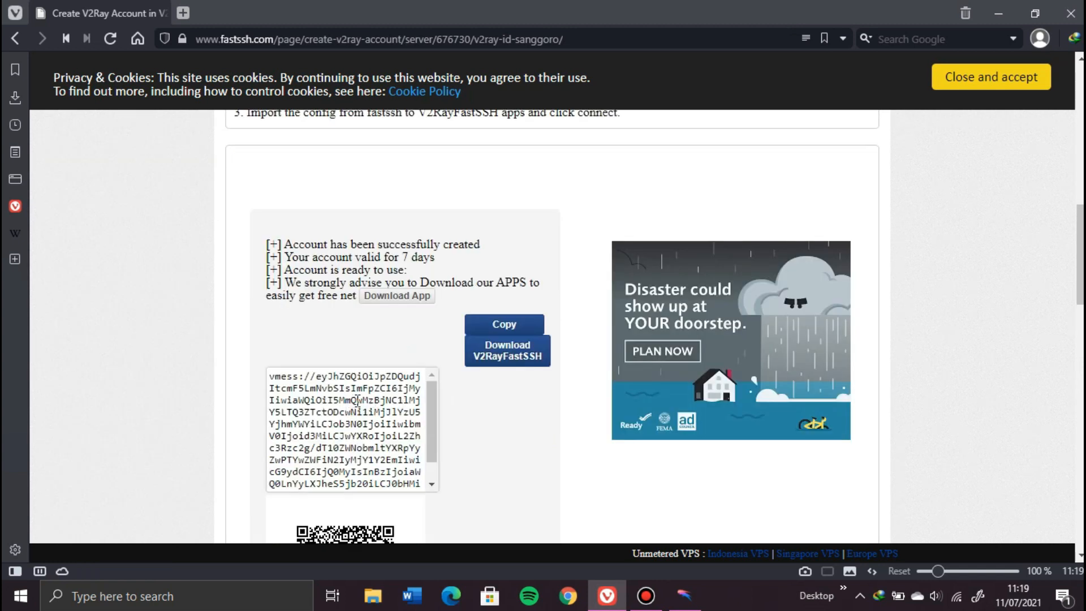
left_click(350, 387)
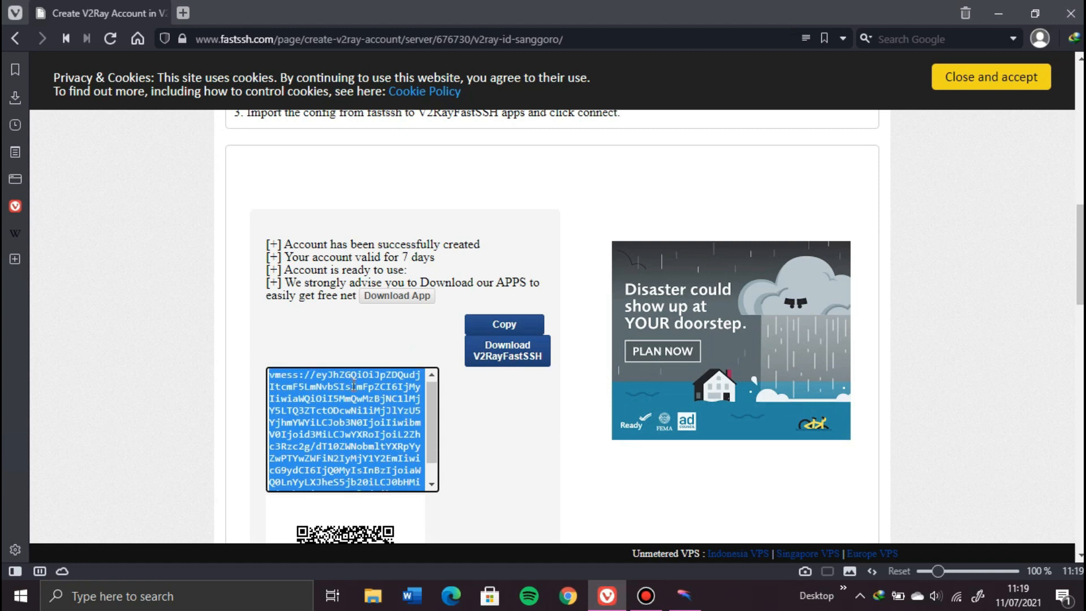
right_click(352, 430)
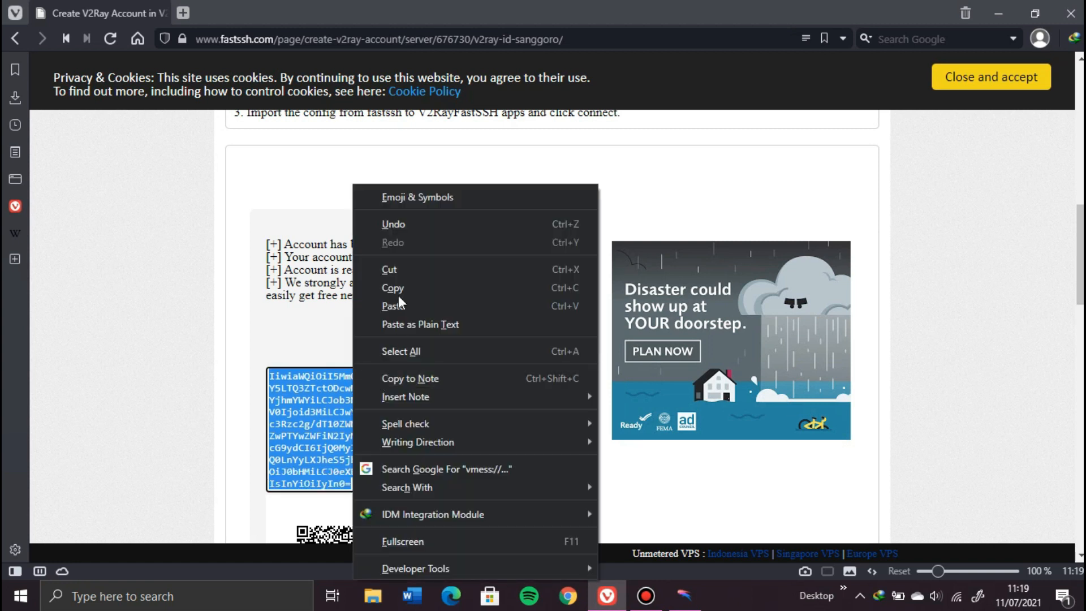
mouse_move(405, 305)
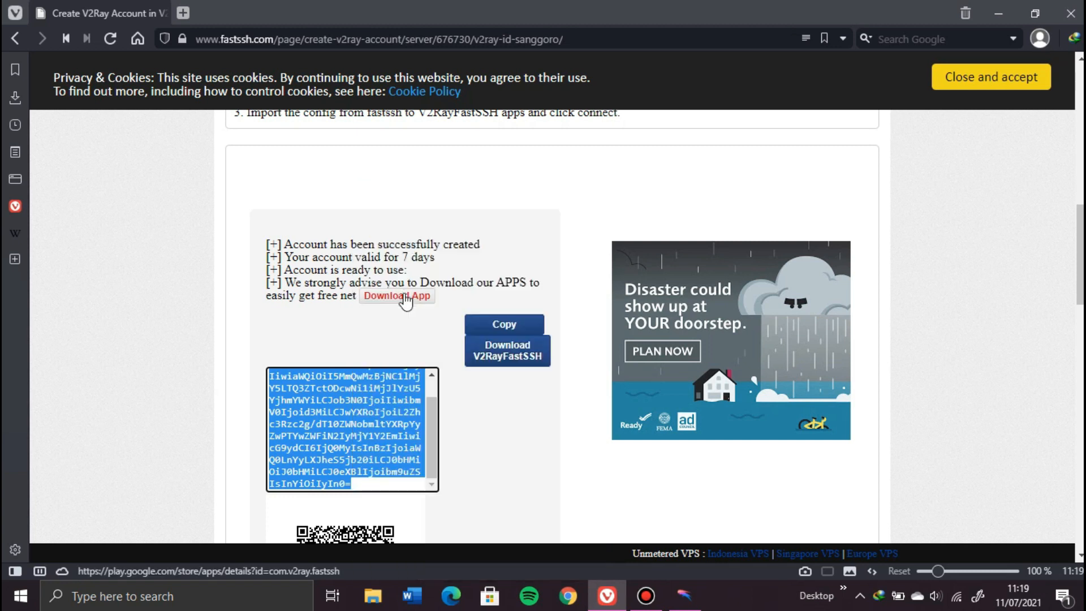
mouse_move(456, 500)
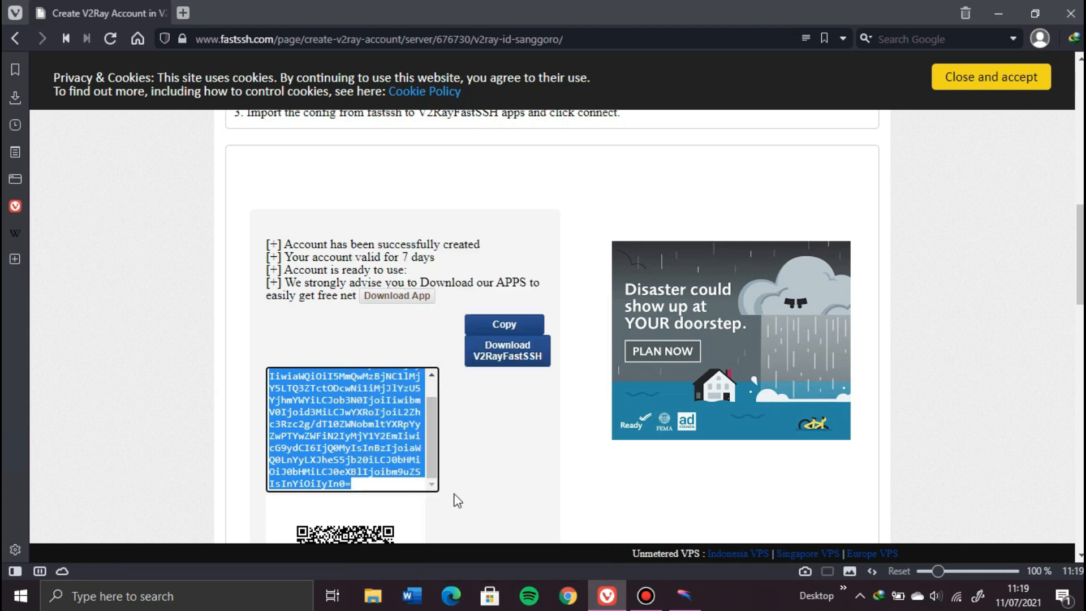
mouse_move(613, 542)
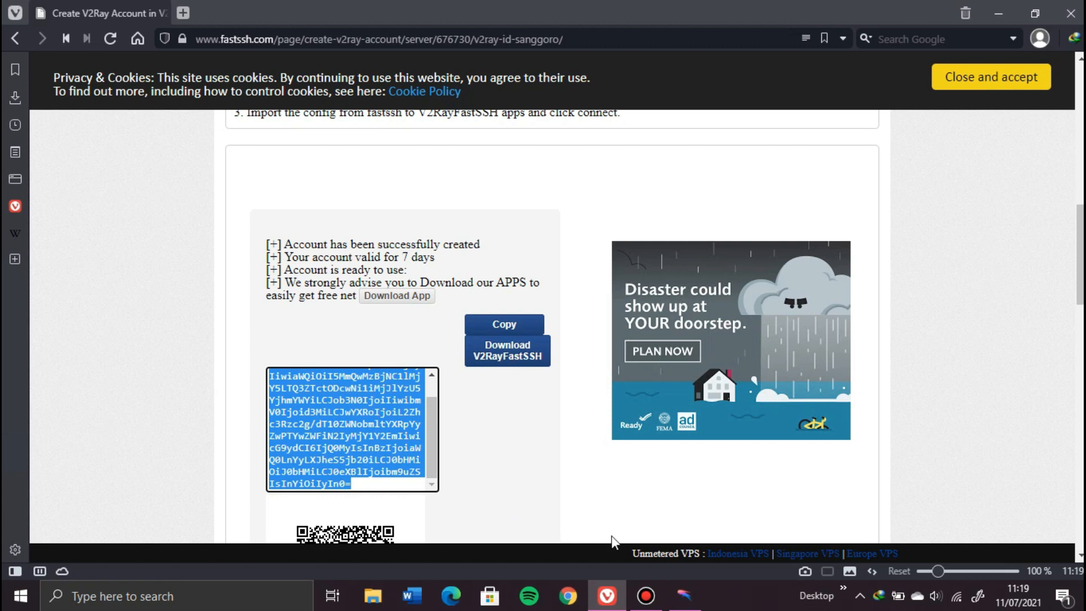
left_click(684, 596)
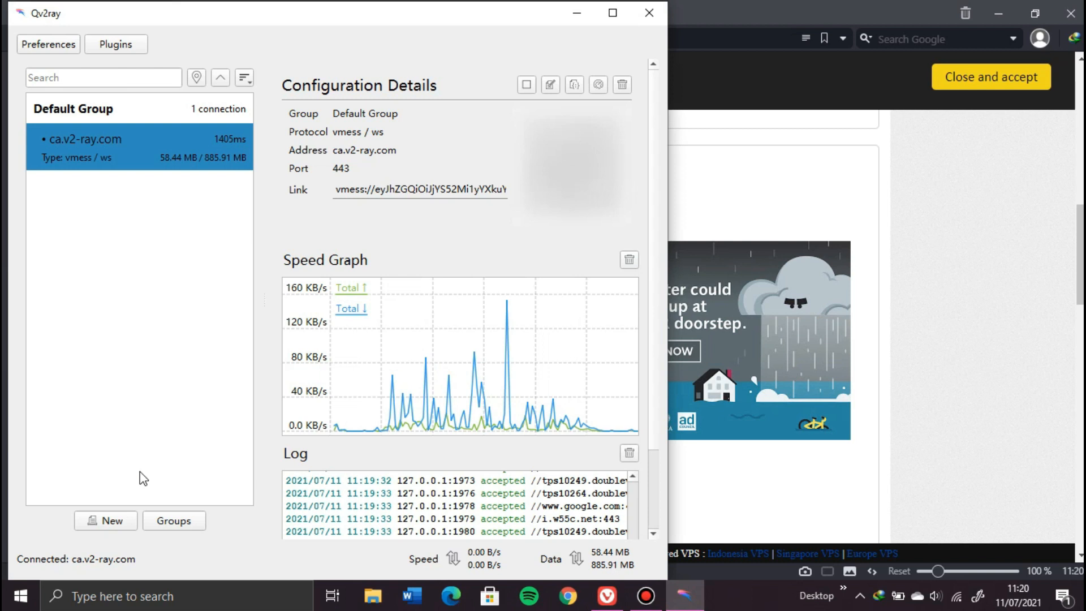
mouse_move(251, 193)
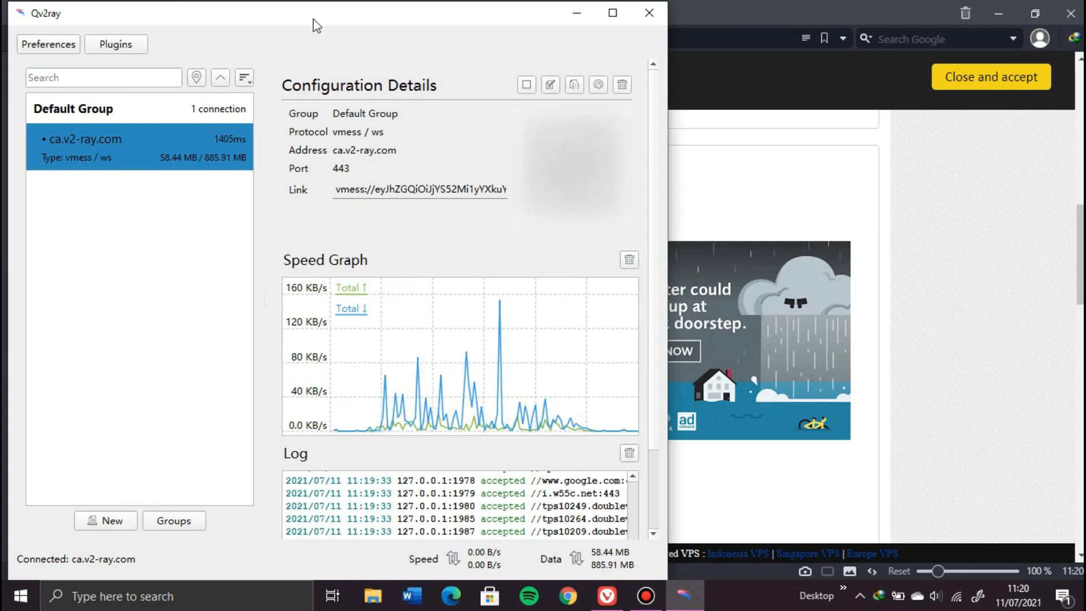
Add a new connection by pasting the vmess link into Share Link and importing it as id4.v2-ray.com.
left_click(611, 13)
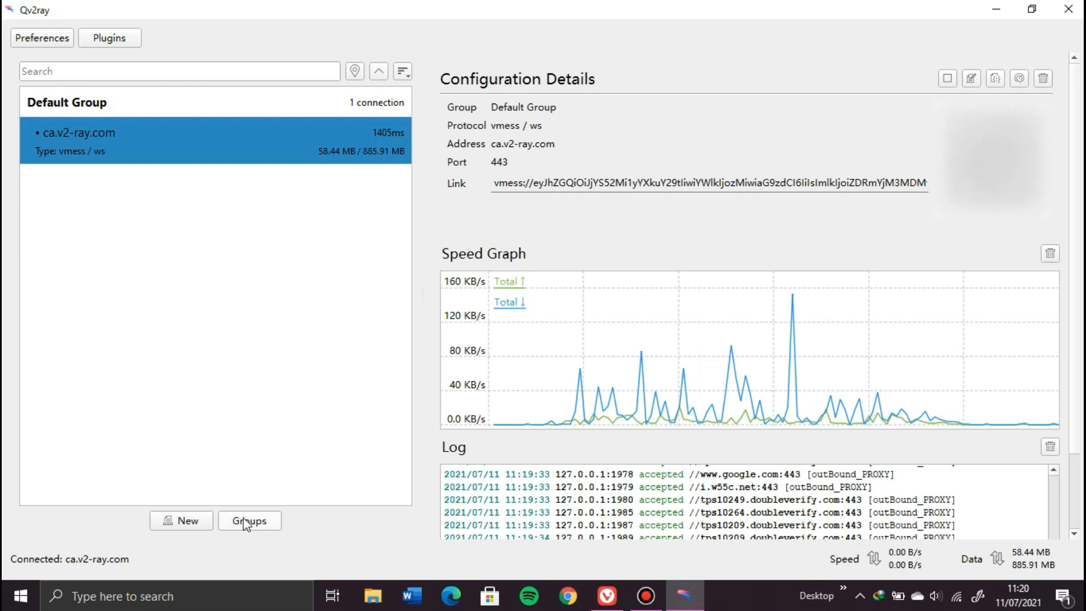
left_click(180, 520)
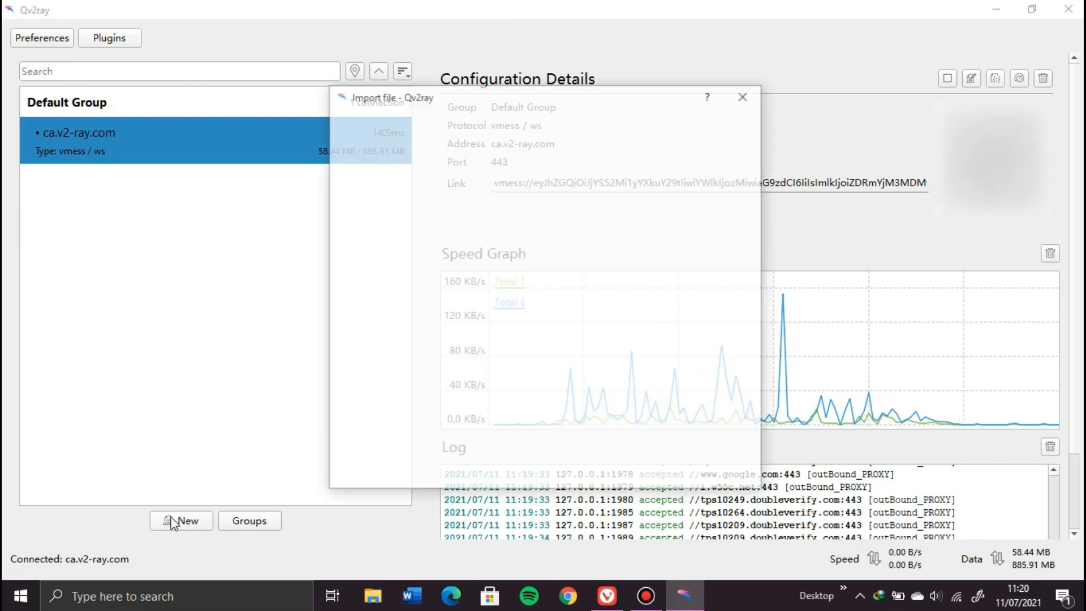
left_click(181, 520)
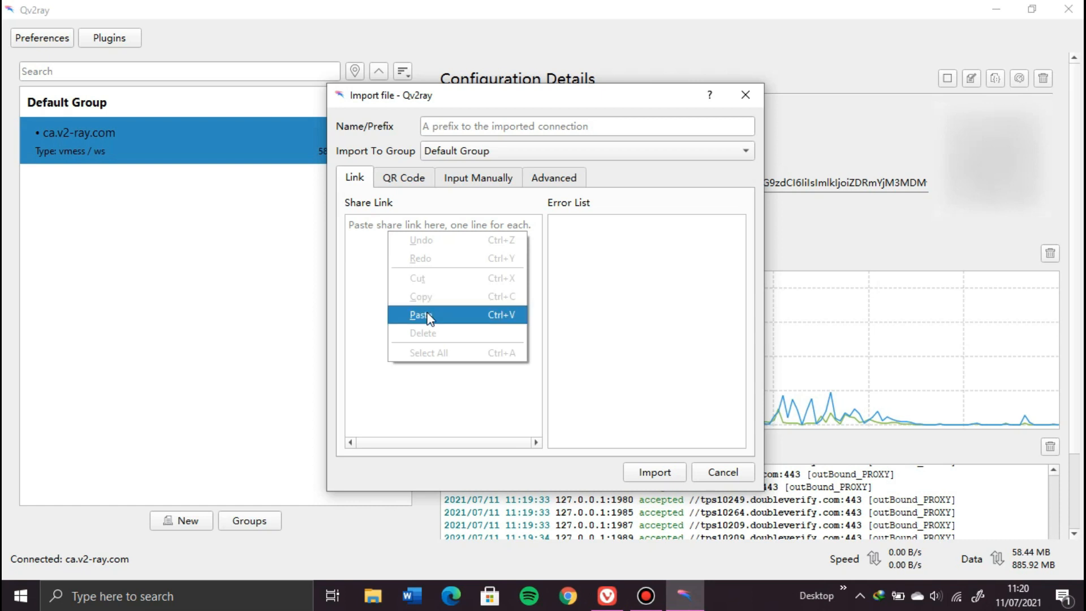
left_click(418, 314)
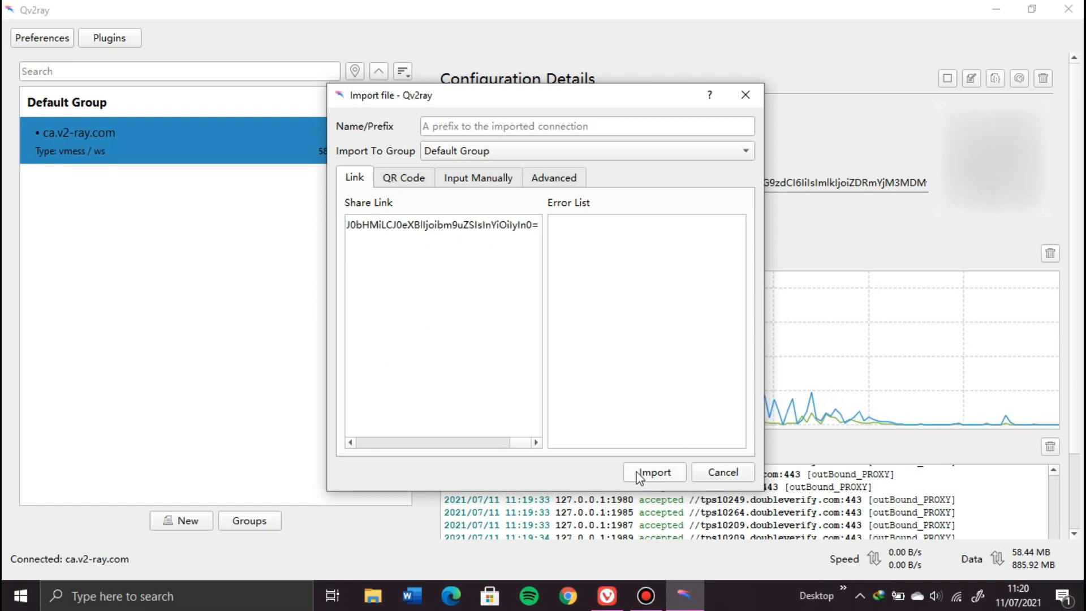
left_click(653, 472)
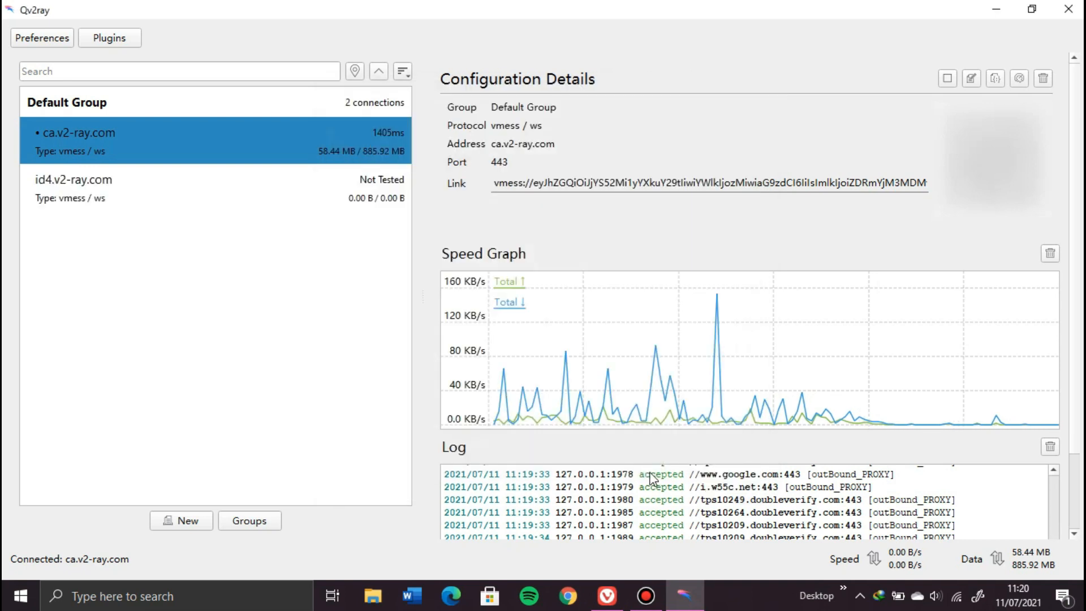
mouse_move(283, 400)
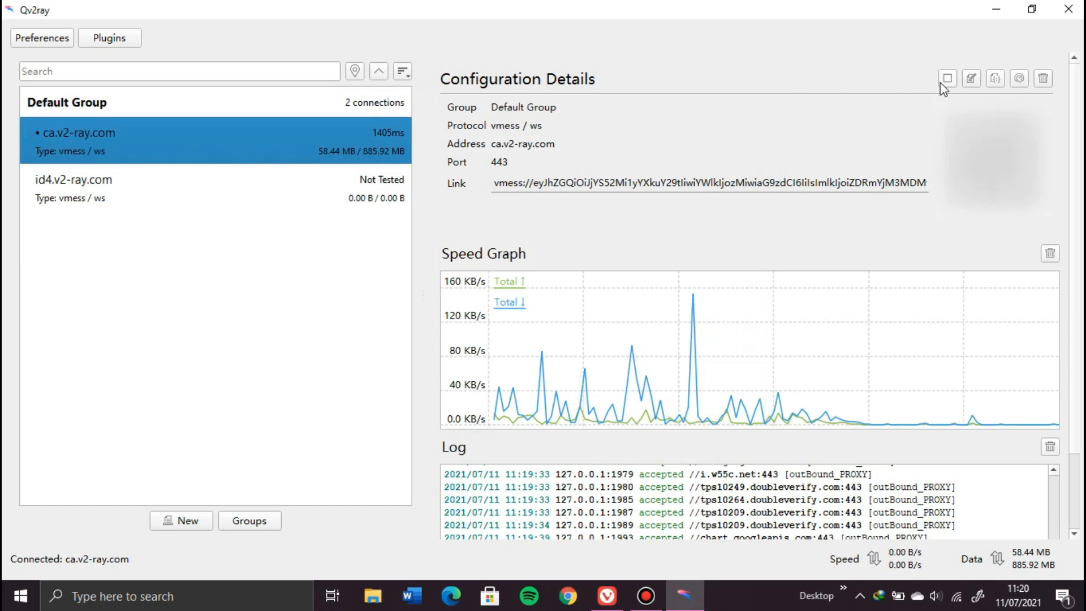
Disconnect from ca.v2-ray.com and connect to id4.v2-ray.com, starting the V2Ray core at 585 ms latency.
left_click(947, 78)
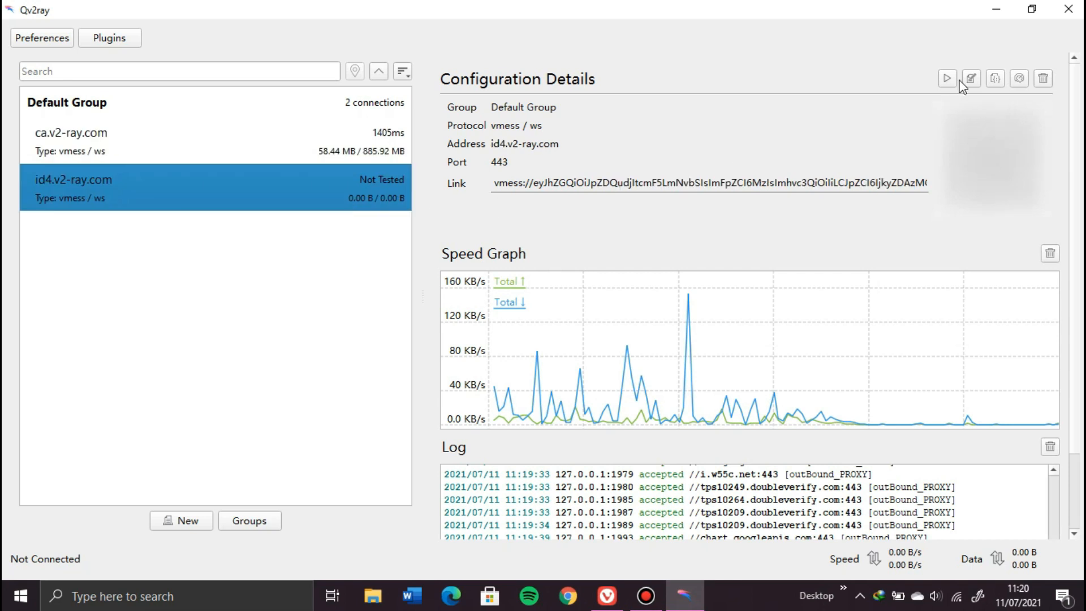
mouse_move(943, 90)
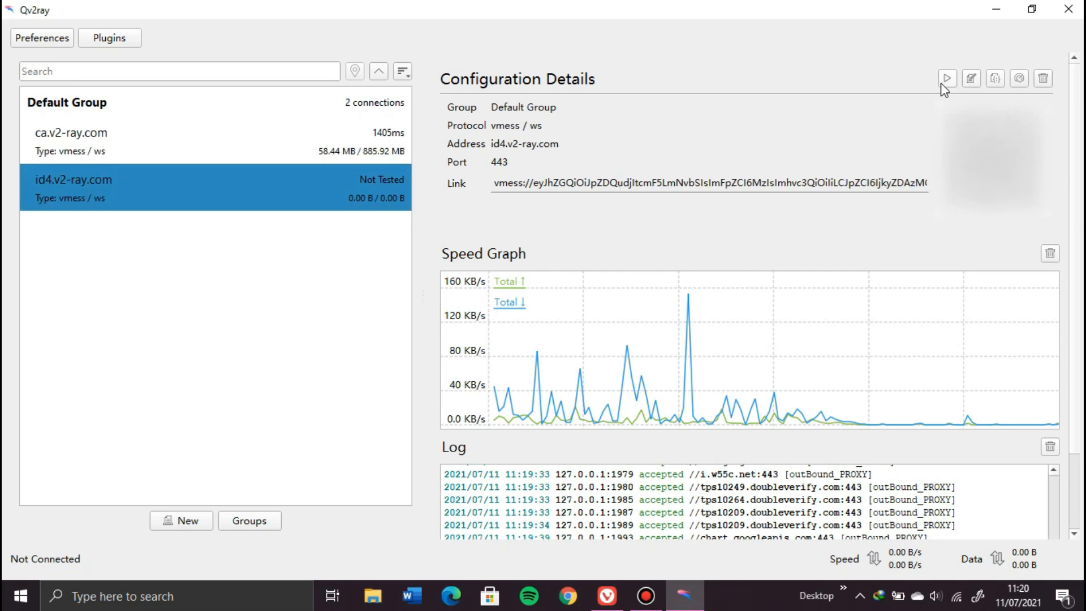
left_click(946, 78)
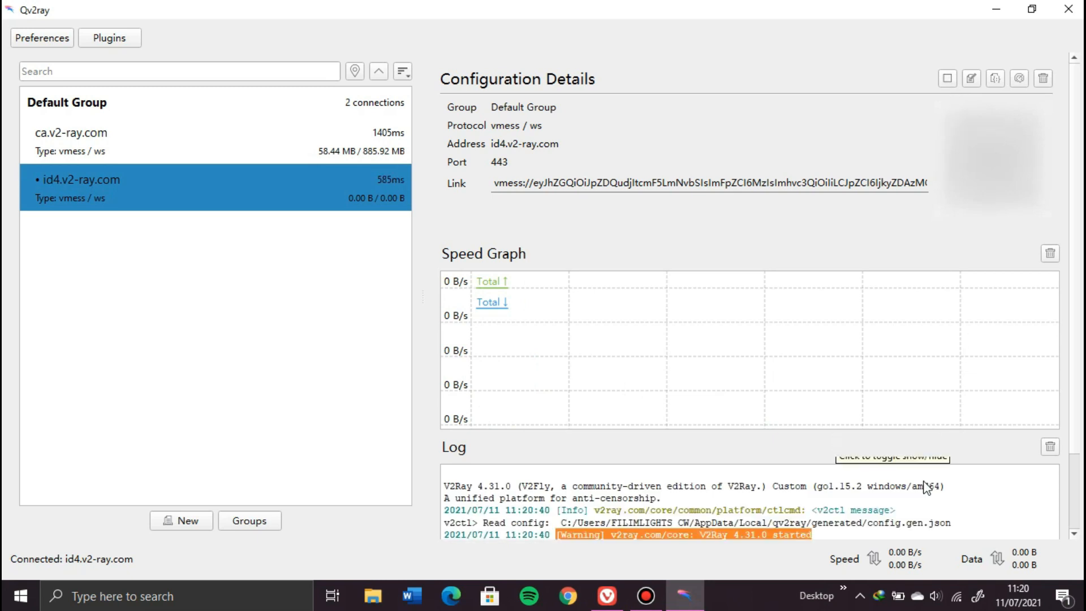
scroll("down", 3)
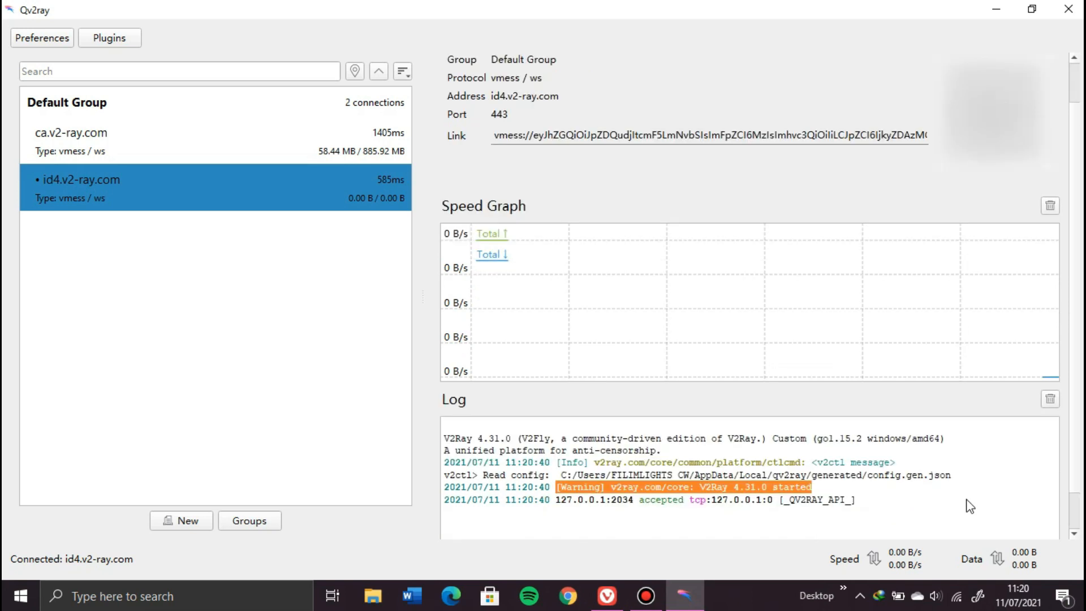
mouse_move(952, 504)
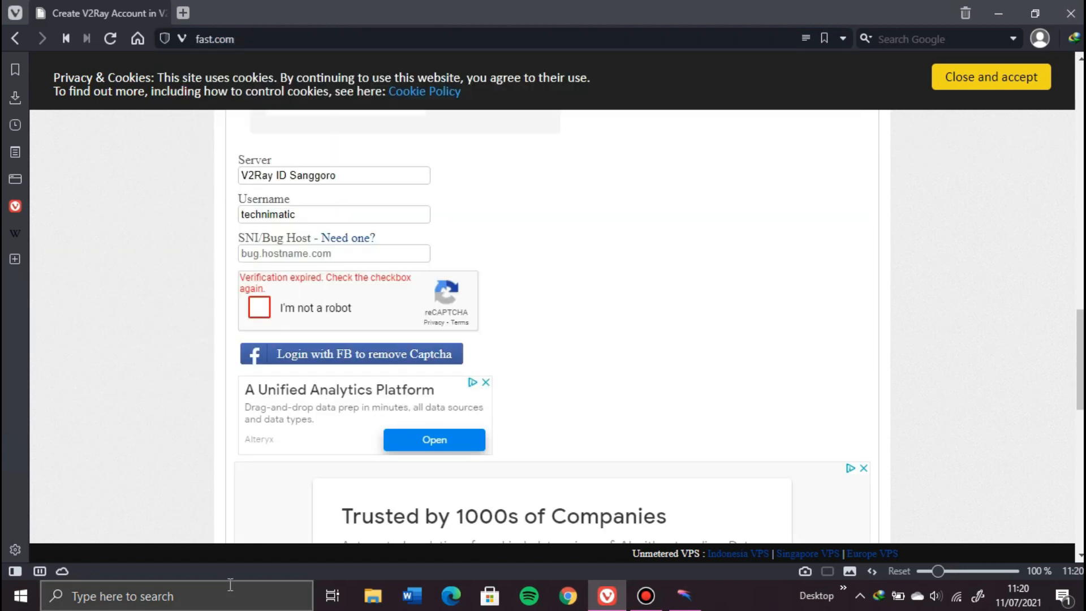
Run the fast.com speed test over id4.v2-ray.com, which reports 1.1 Mbps.
left_click(110, 38)
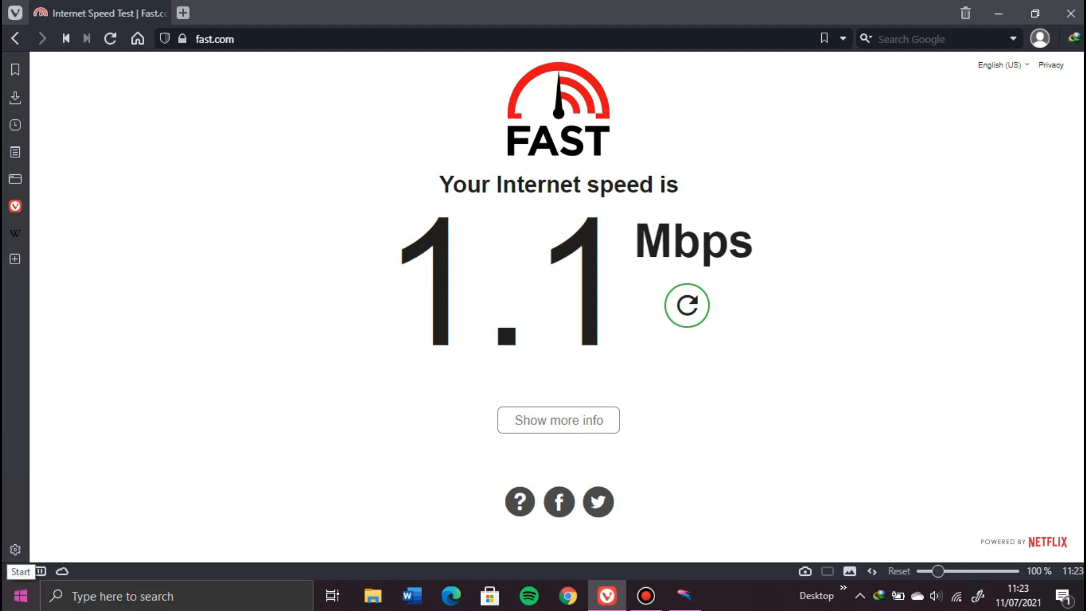
mouse_move(742, 447)
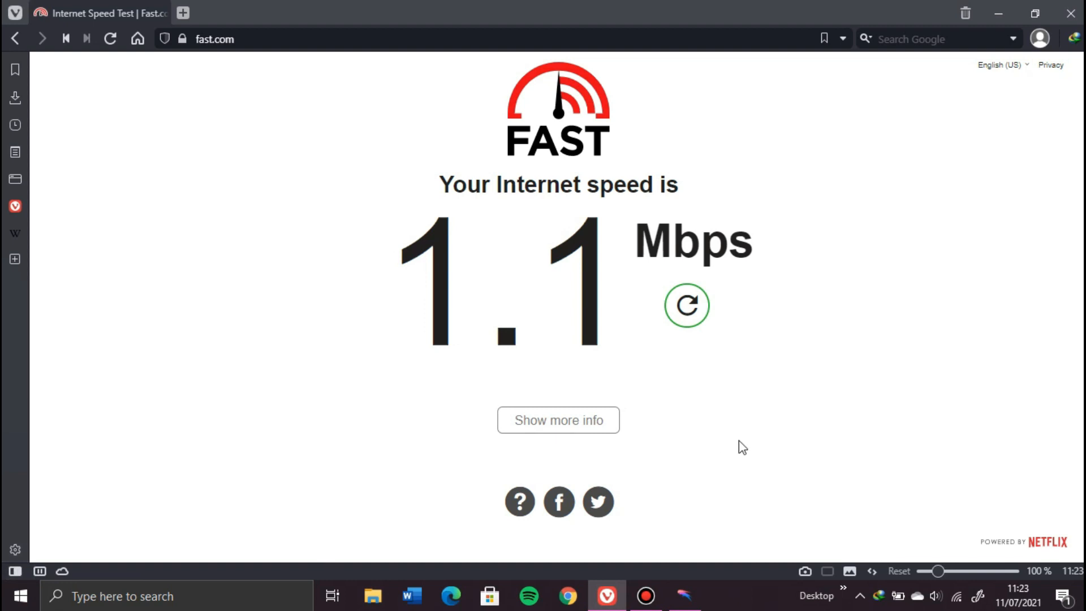